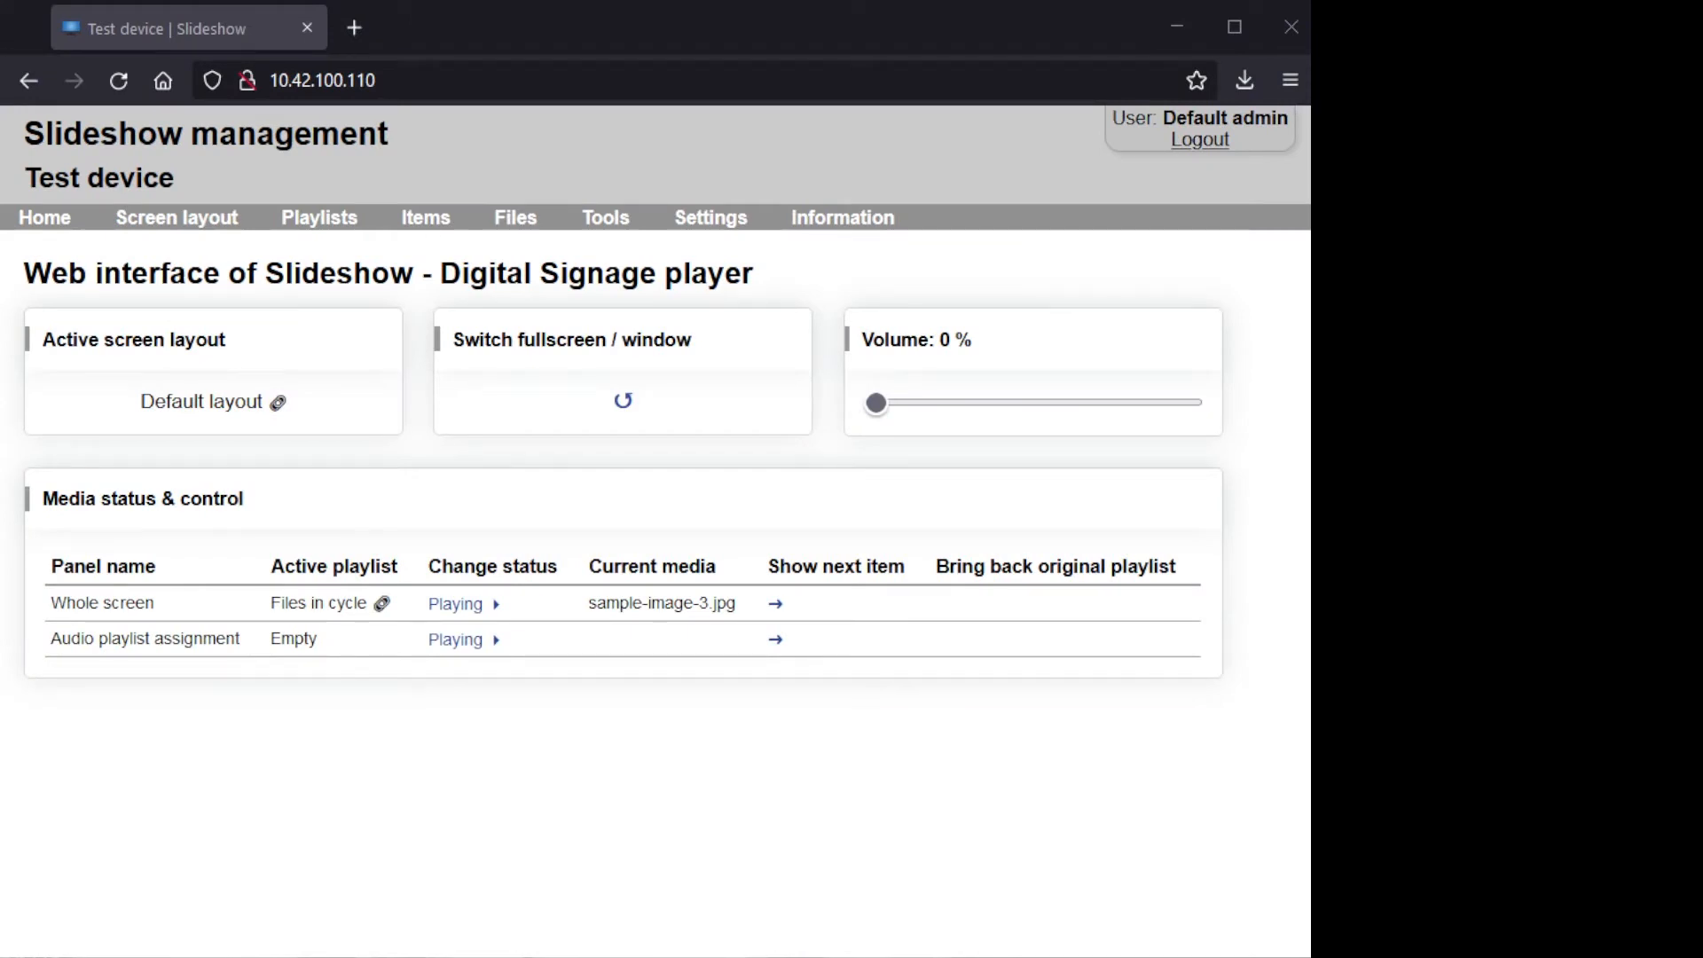
- Show the Items page, which lists the existing 'All files' item
{"action": "left_click", "coordinate": [425, 218]}
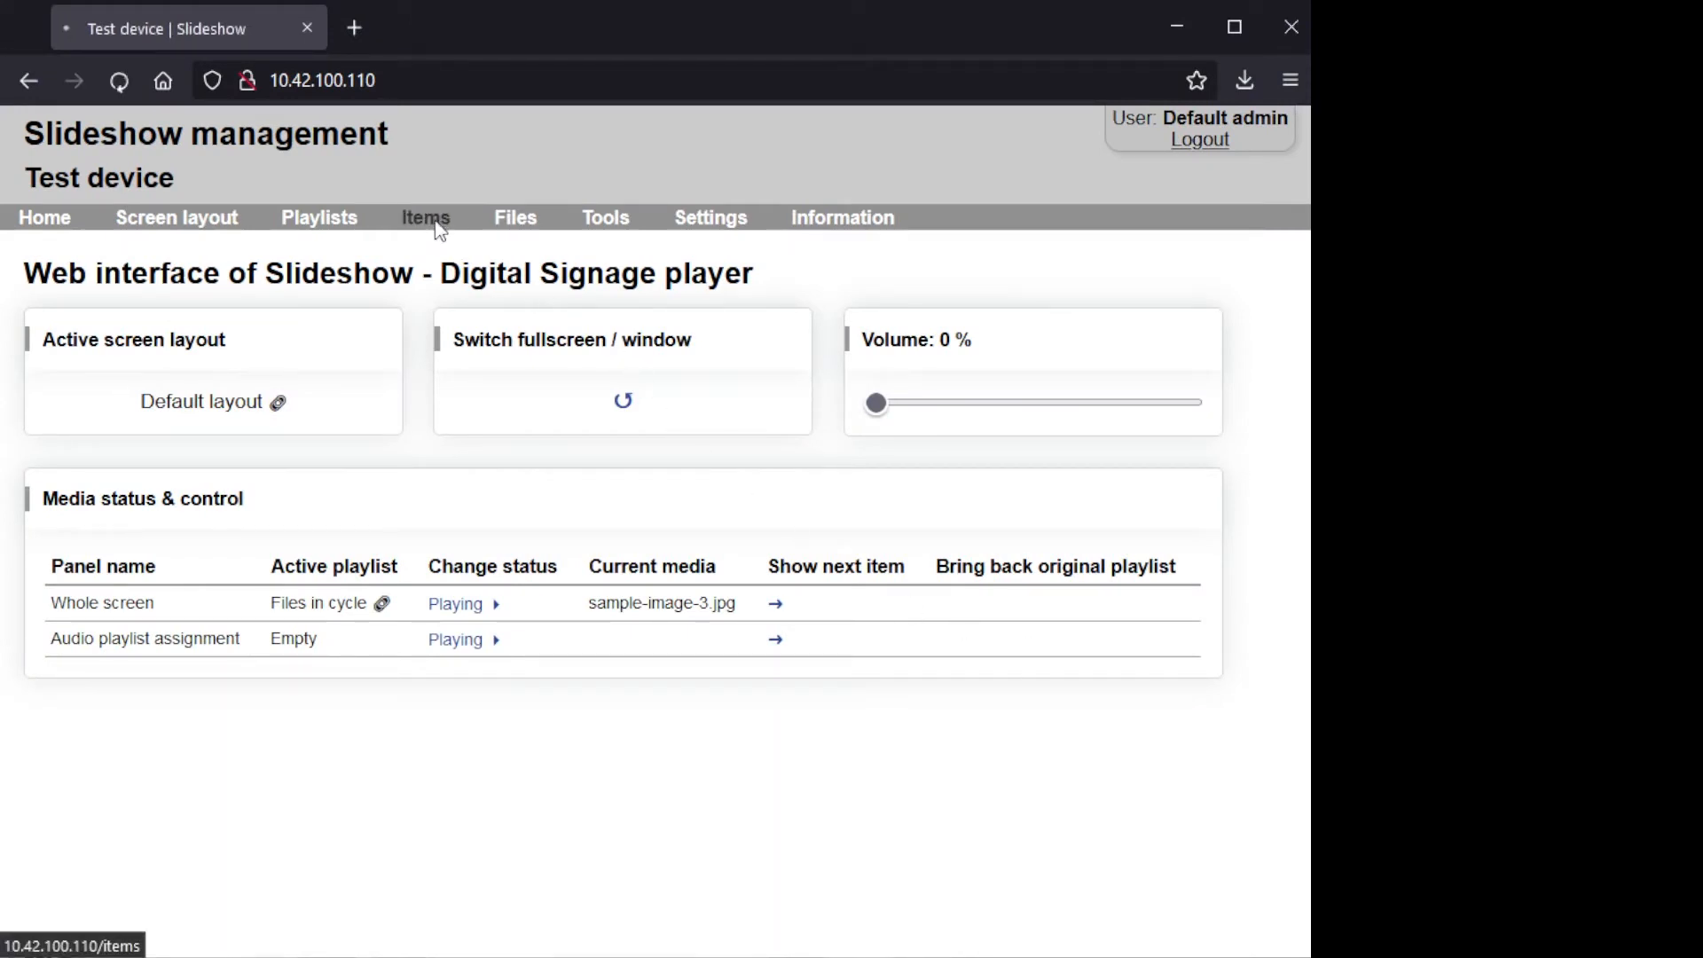
{"action": "left_click", "coordinate": [425, 218]}
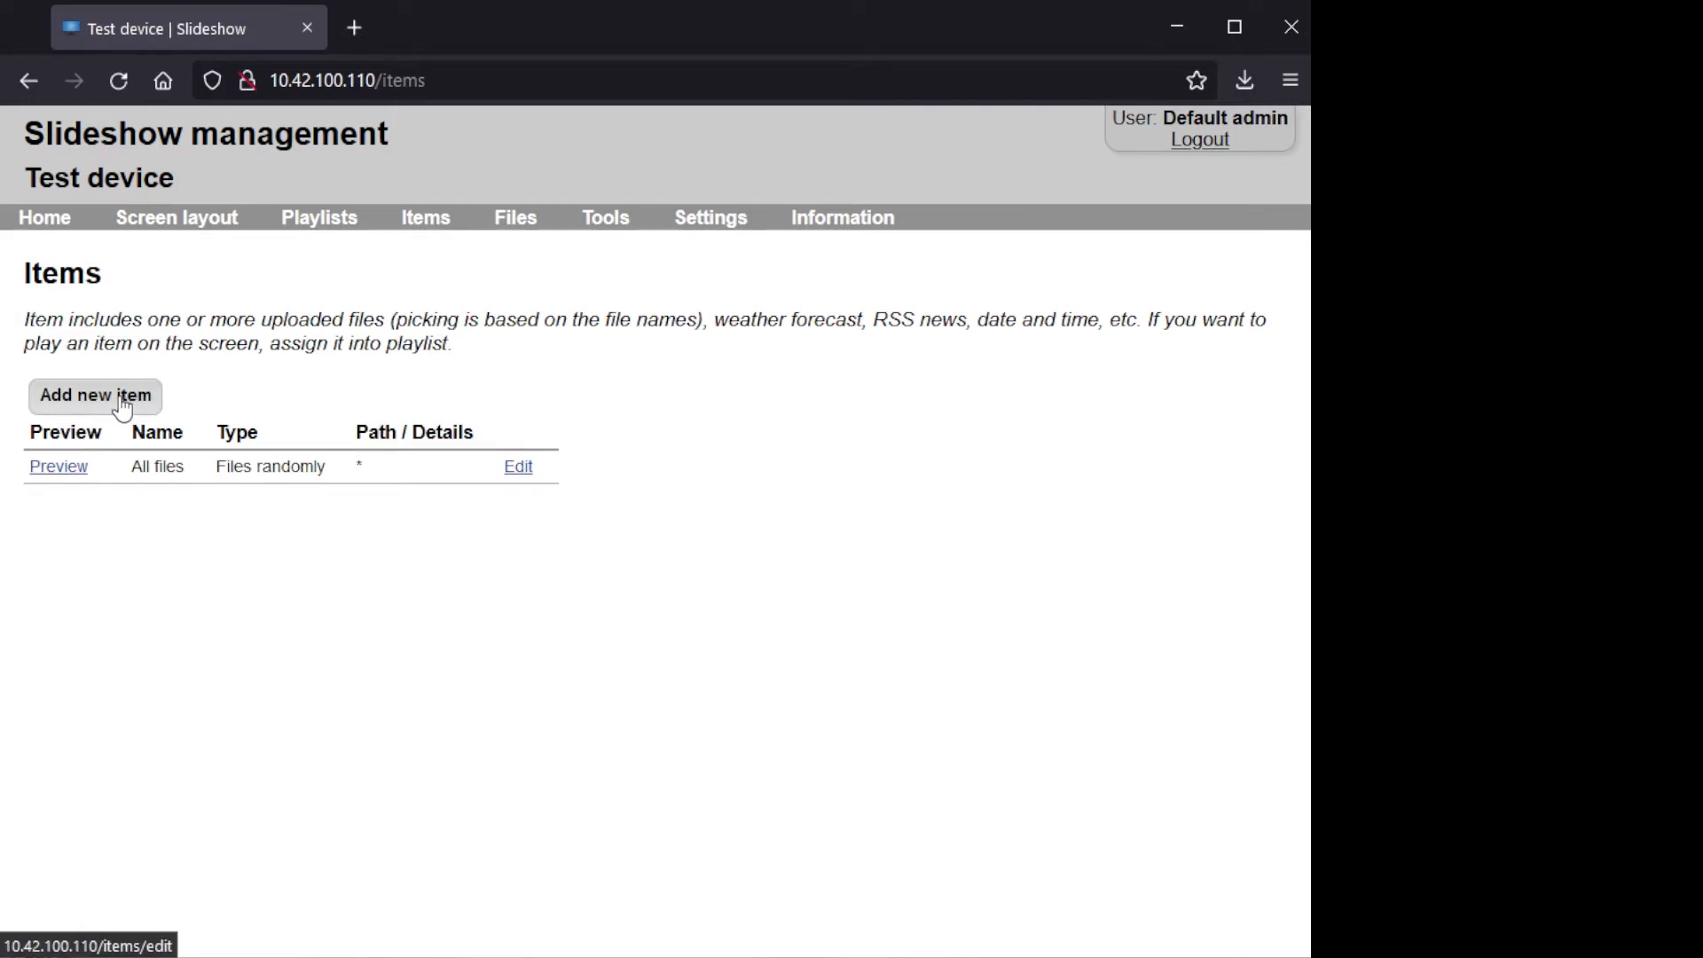
{"action": "left_click", "coordinate": [95, 396]}
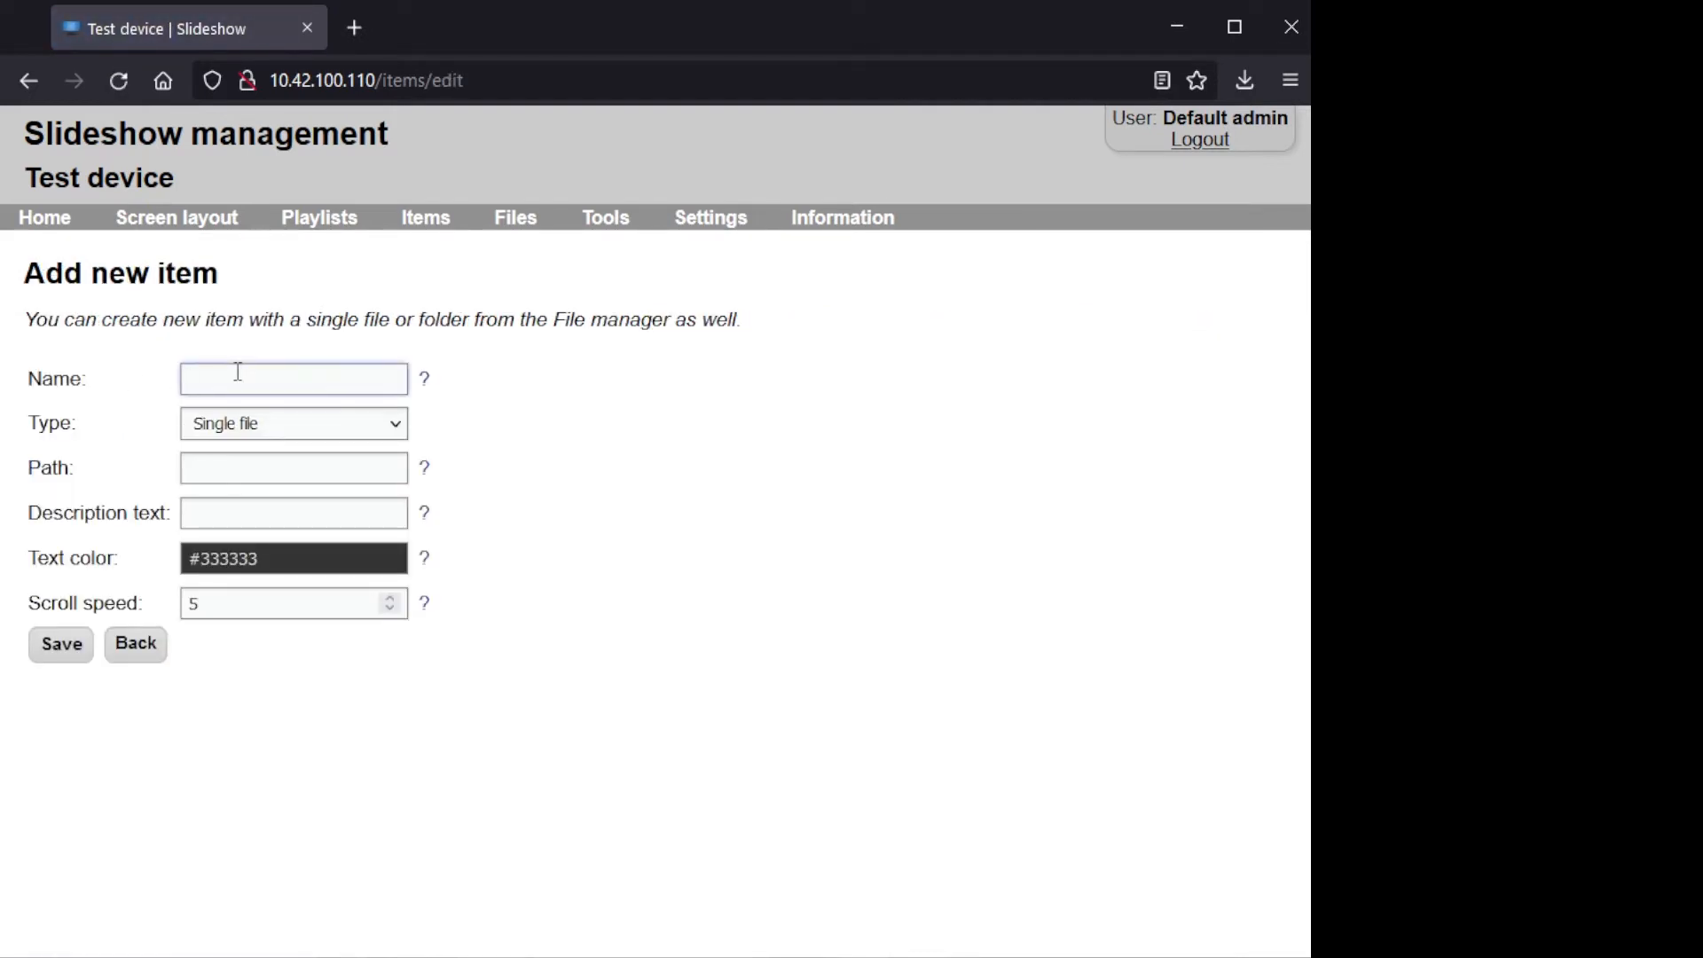
{"action": "type", "text": "Youtu"}
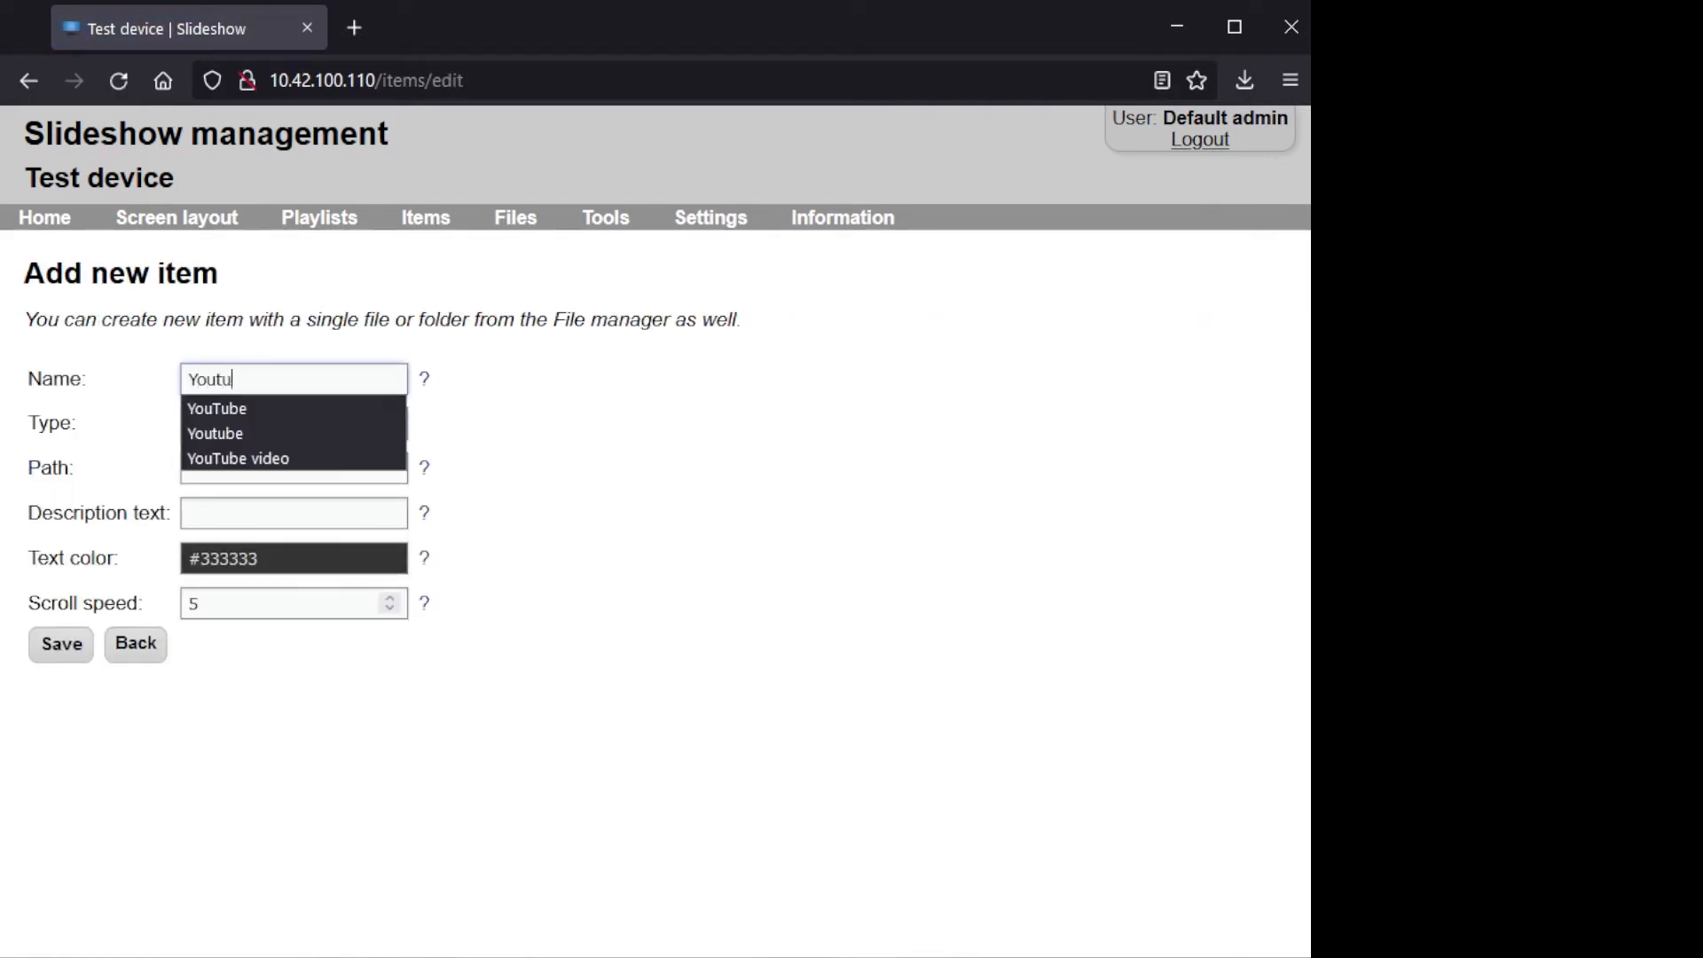
{"action": "left_click", "coordinate": [238, 457]}
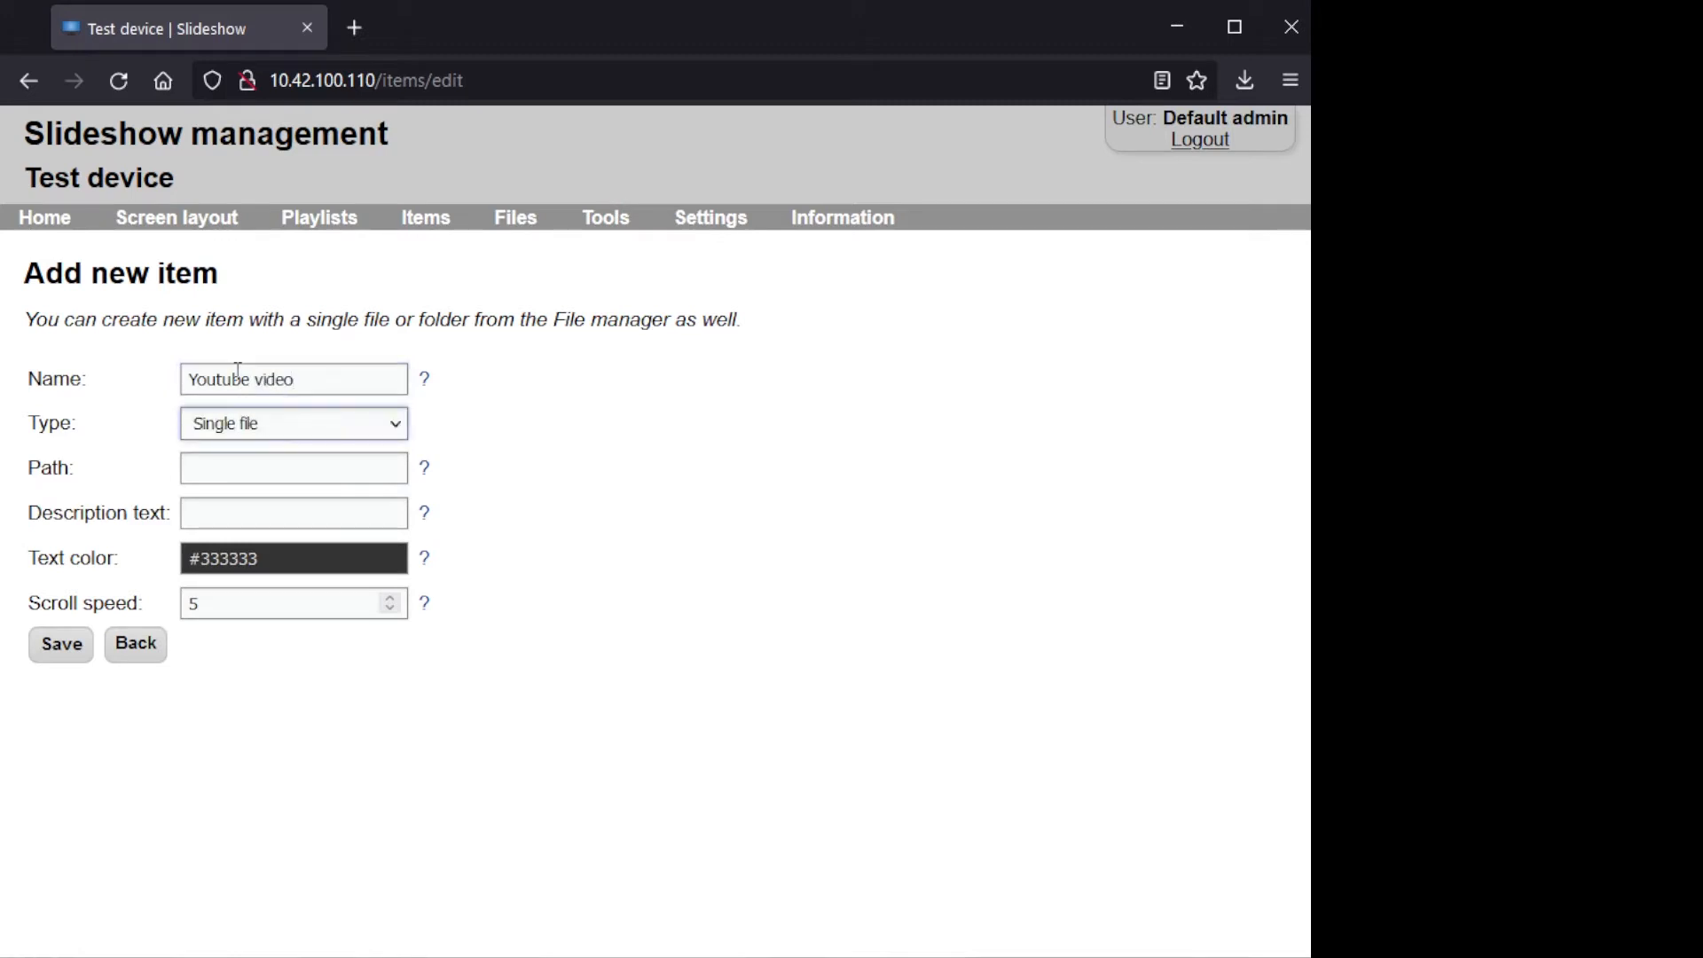
{"action": "left_click", "coordinate": [292, 422]}
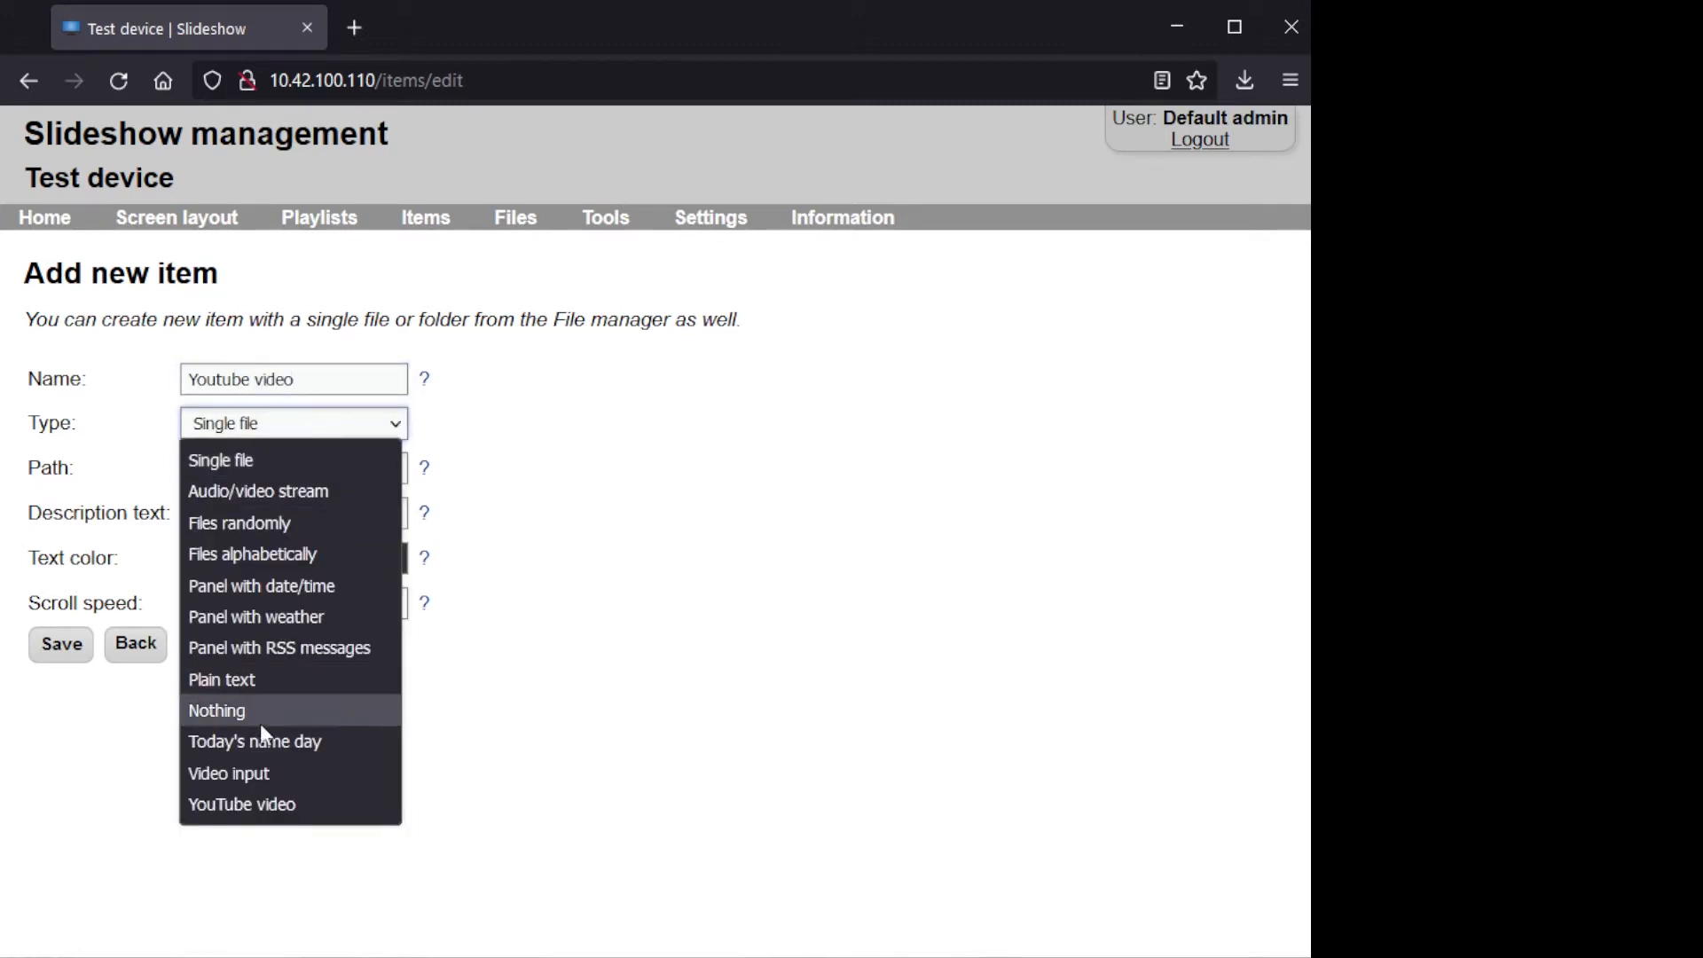
{"action": "left_click", "coordinate": [241, 804]}
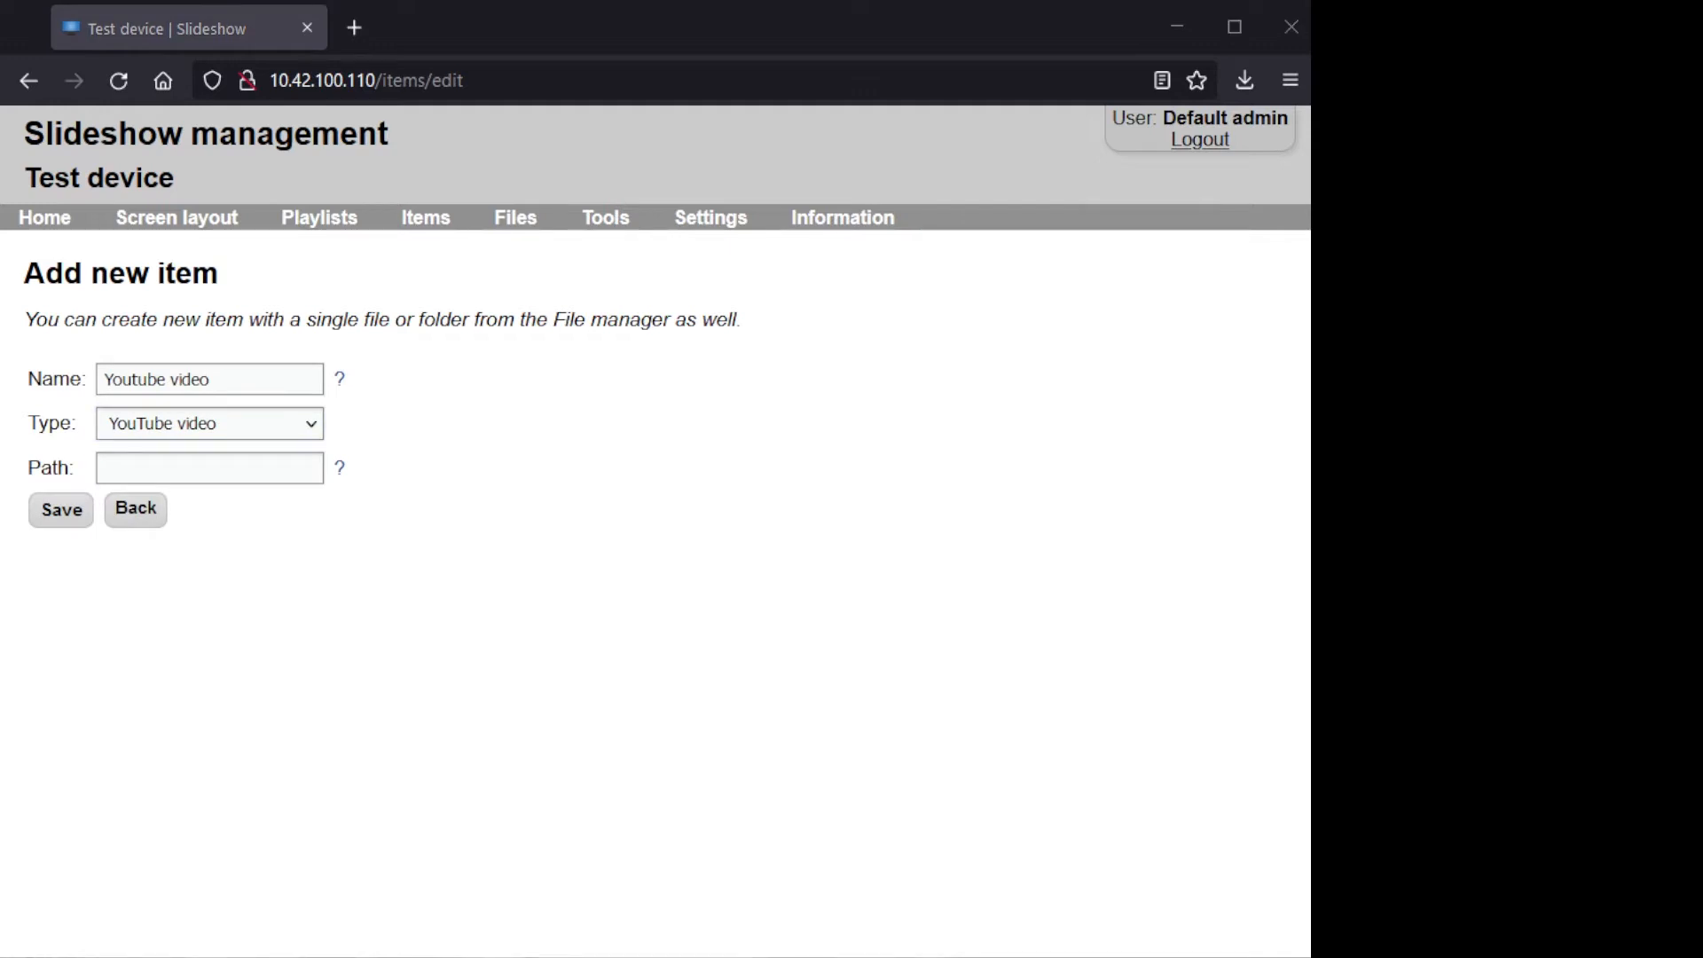
{"action": "mouse_move", "coordinate": [237, 548]}
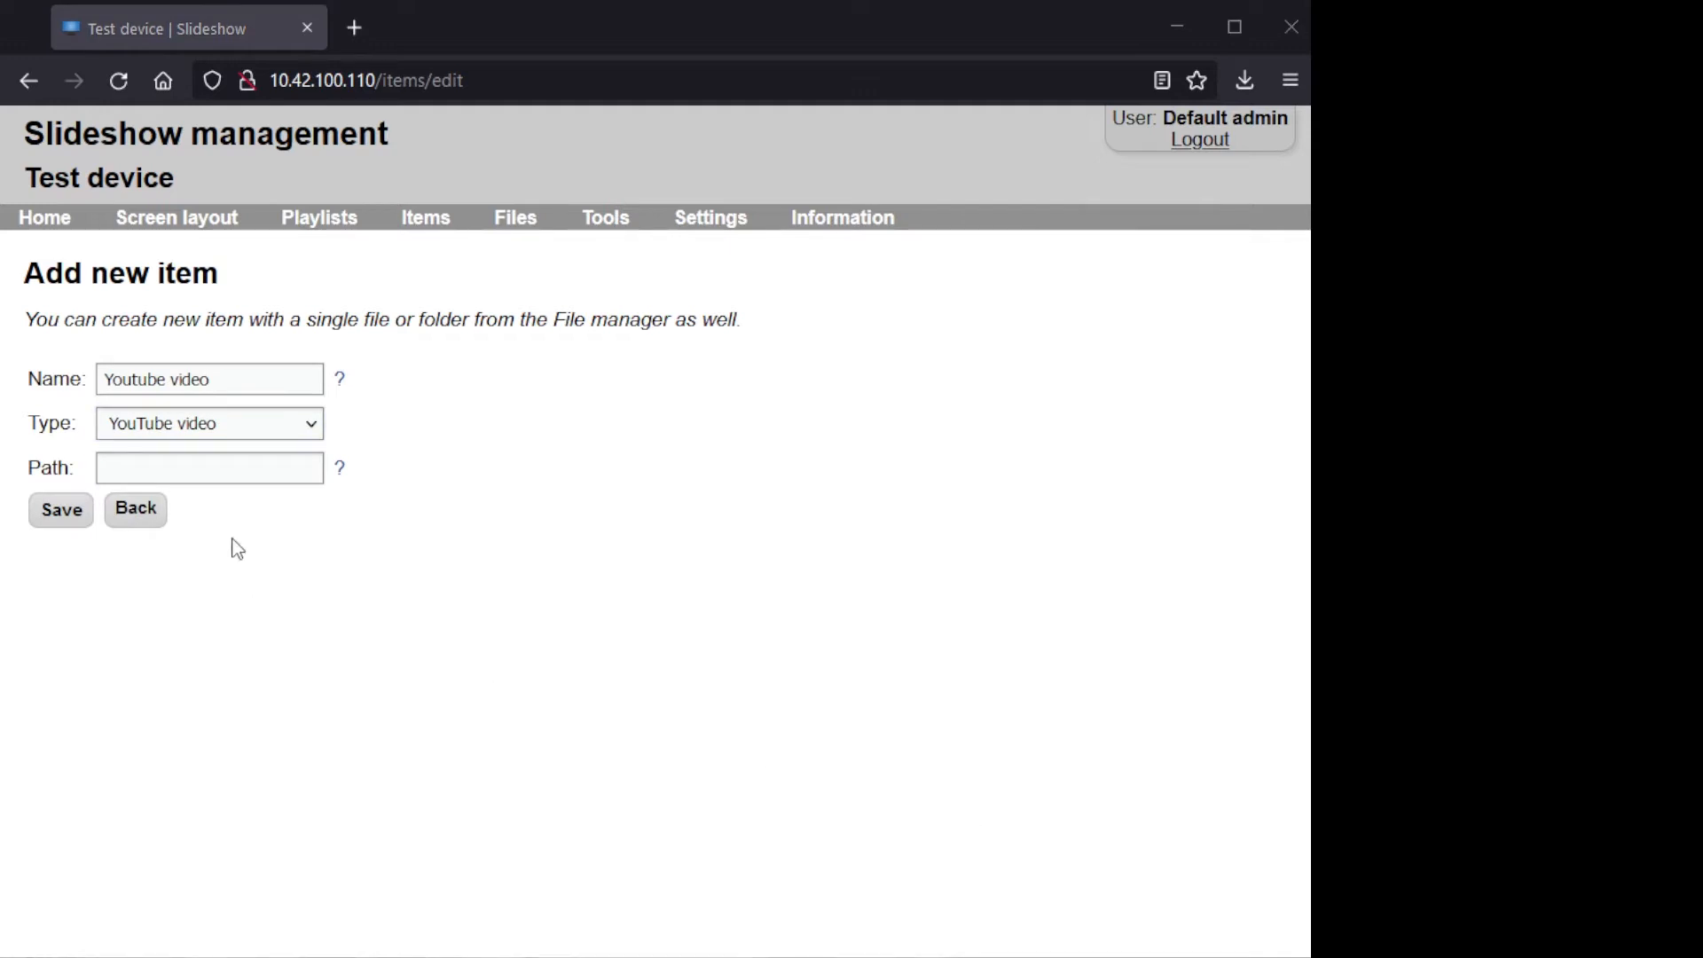
{"action": "type", "text": "https://www.youtube.com/watch?v=9bJnGM6g2W0"}
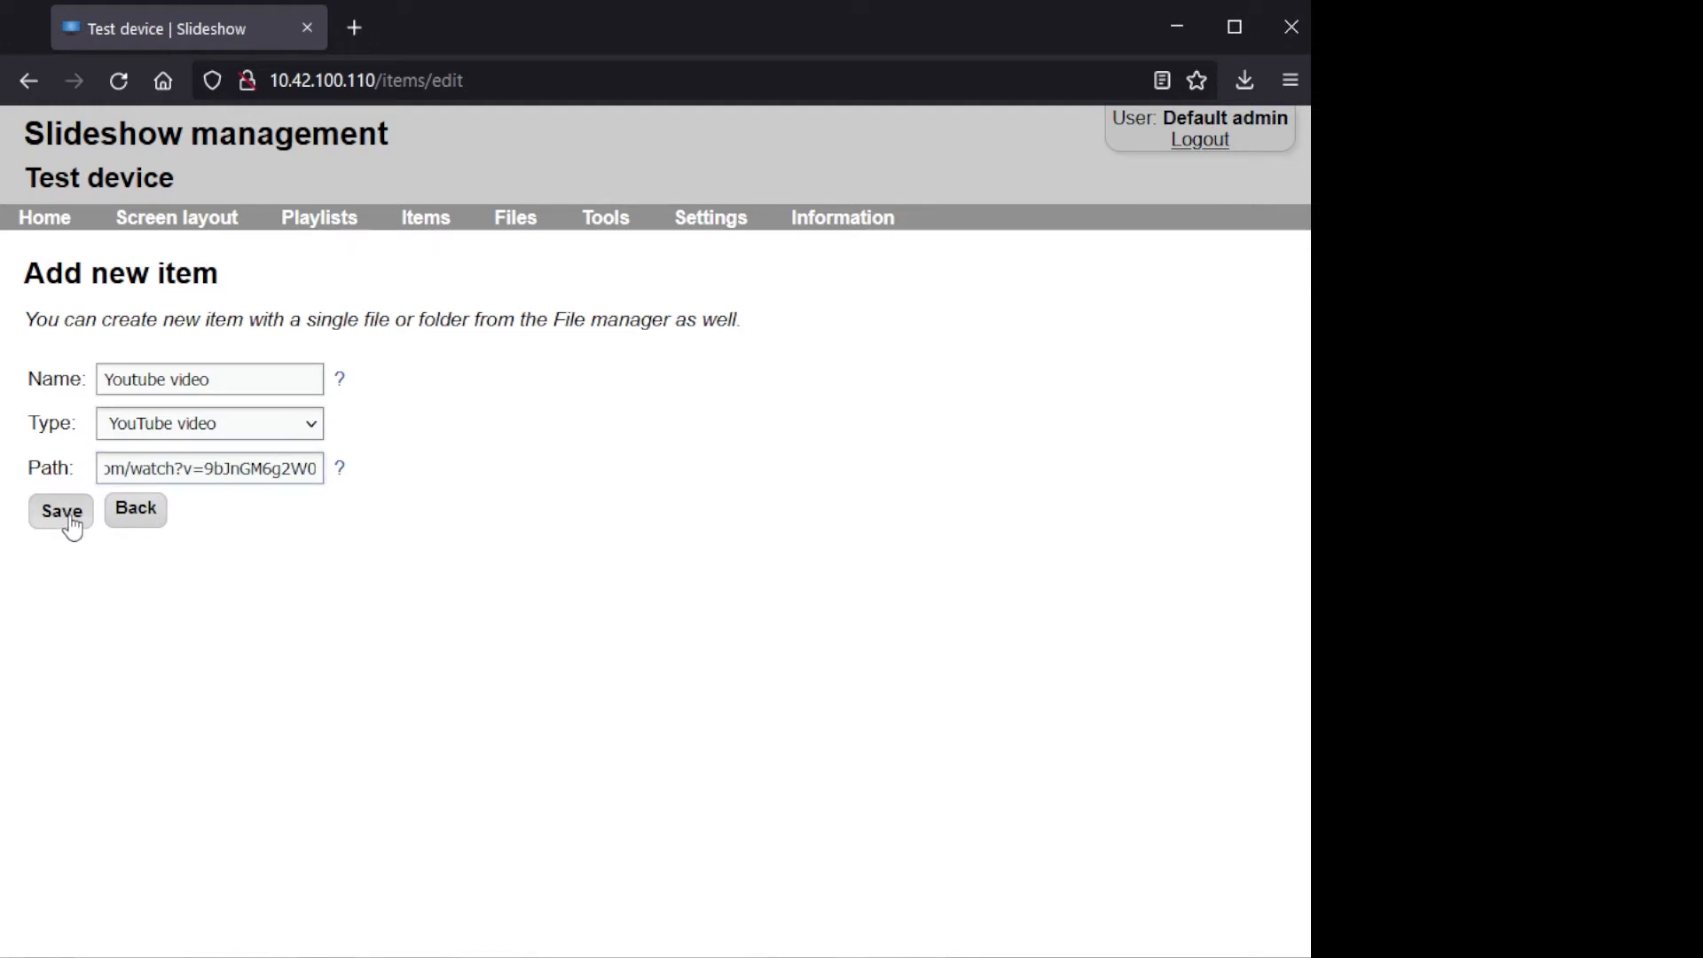
{"action": "left_click", "coordinate": [61, 511]}
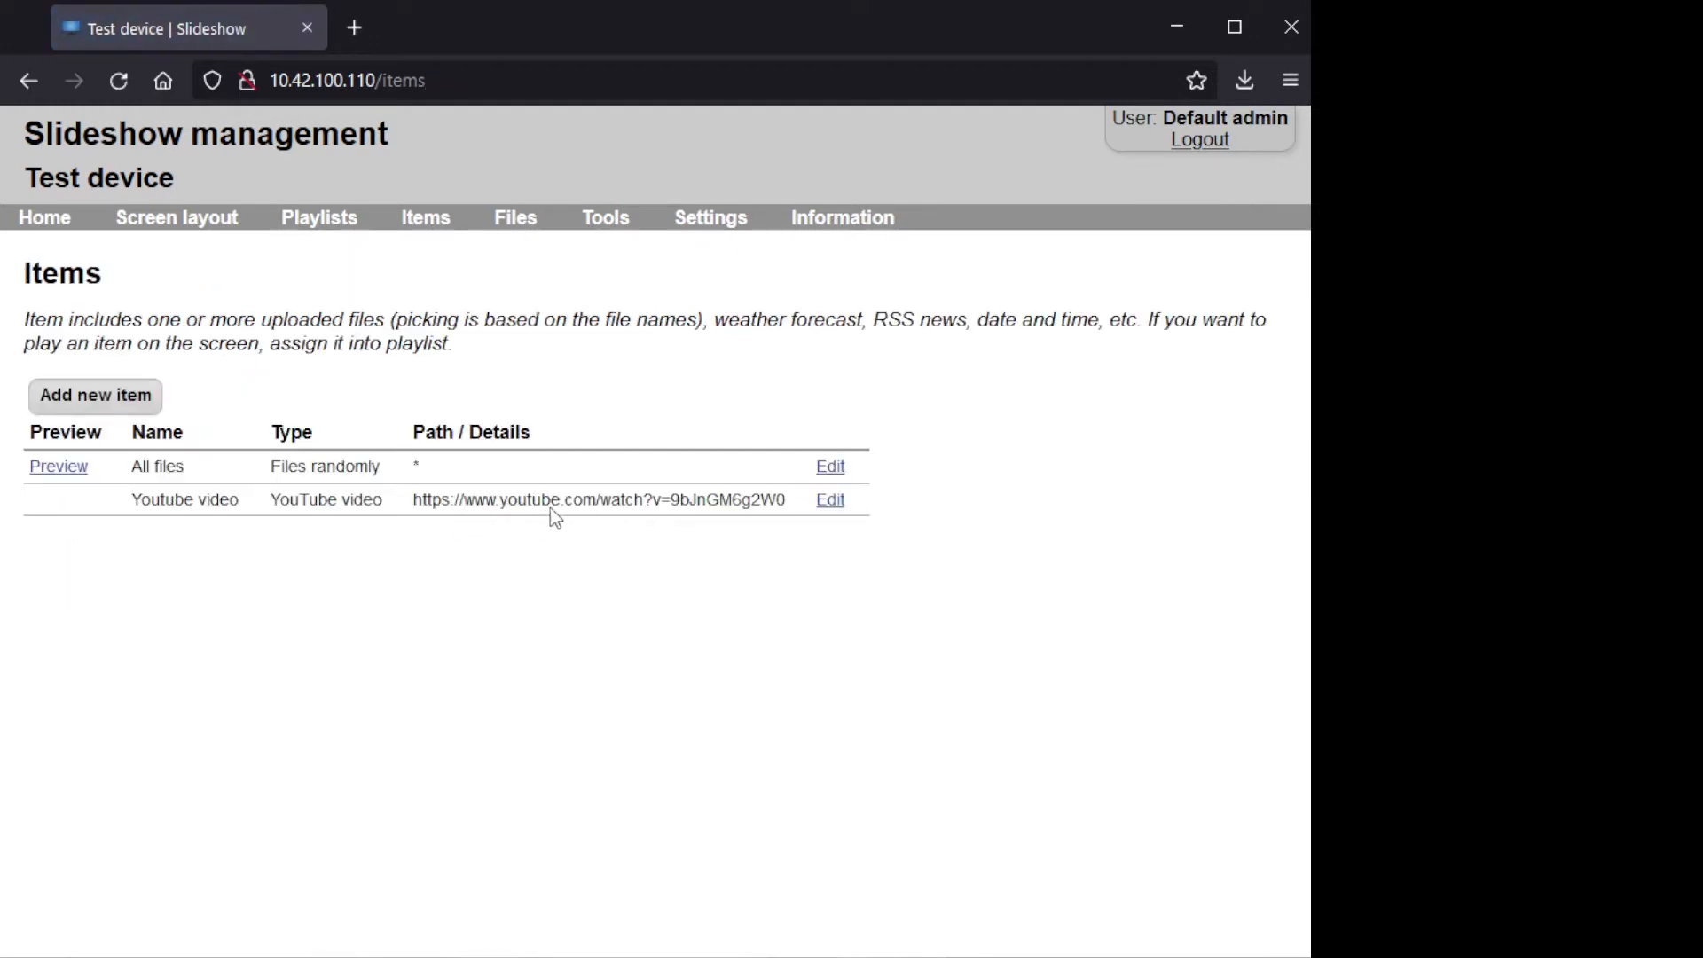
- Create a playlist named 'Video playlist' with Sound set to From video
{"action": "left_click", "coordinate": [319, 218]}
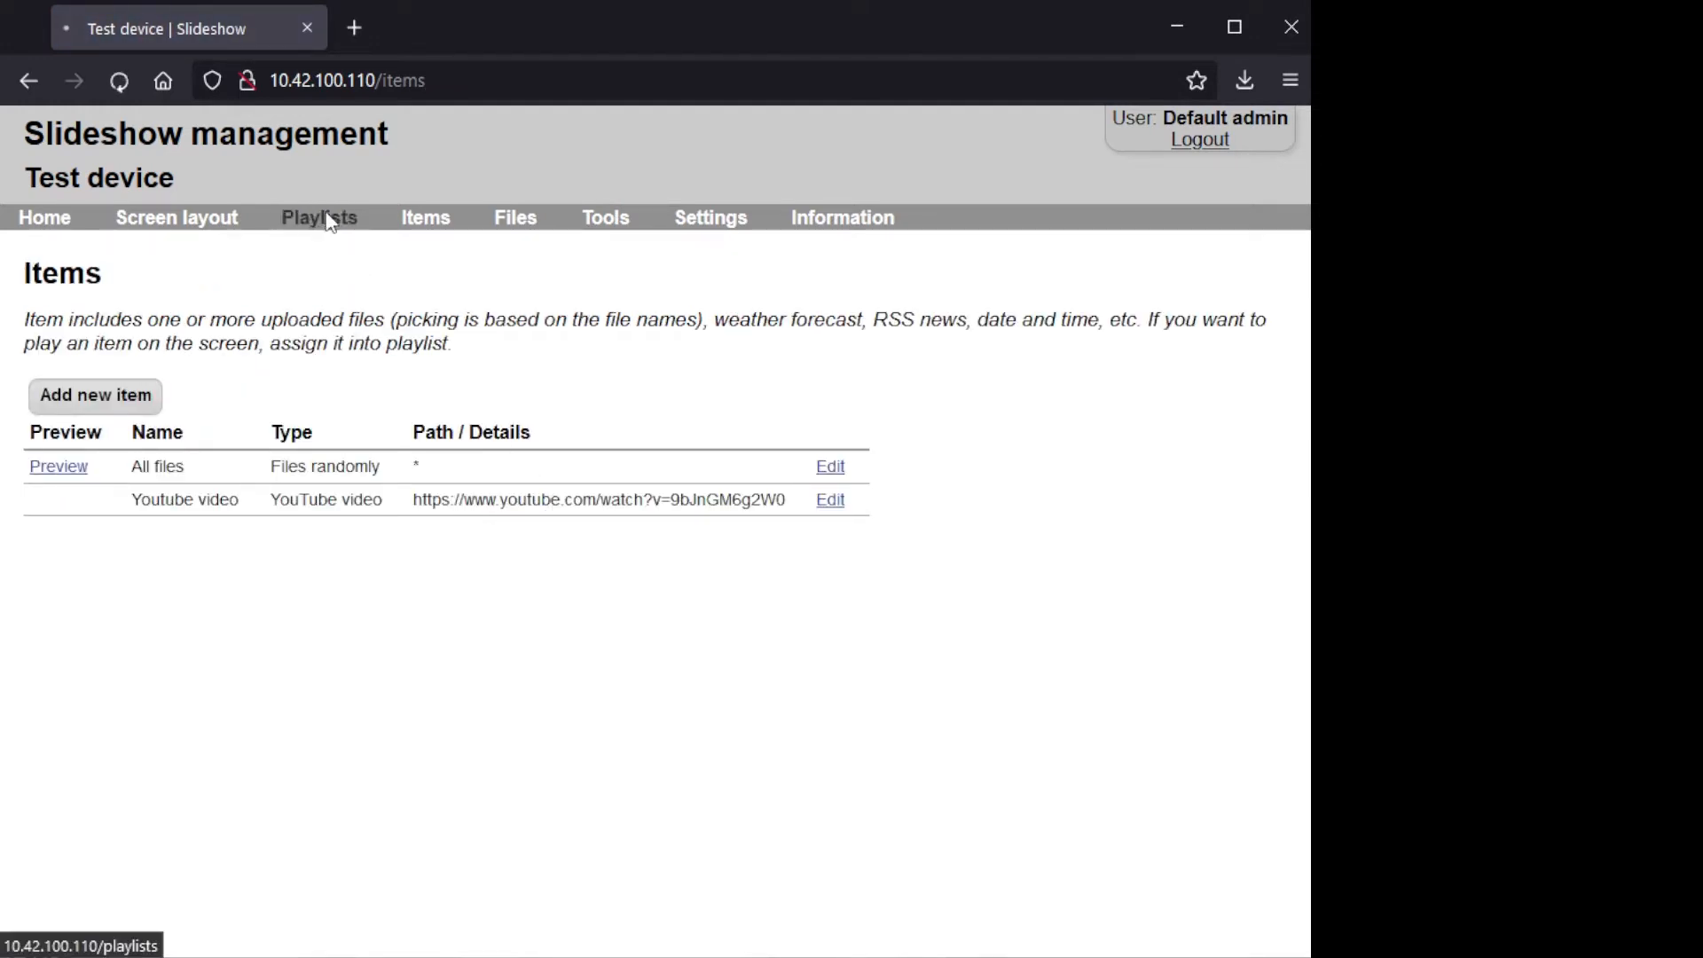
{"action": "left_click", "coordinate": [318, 217]}
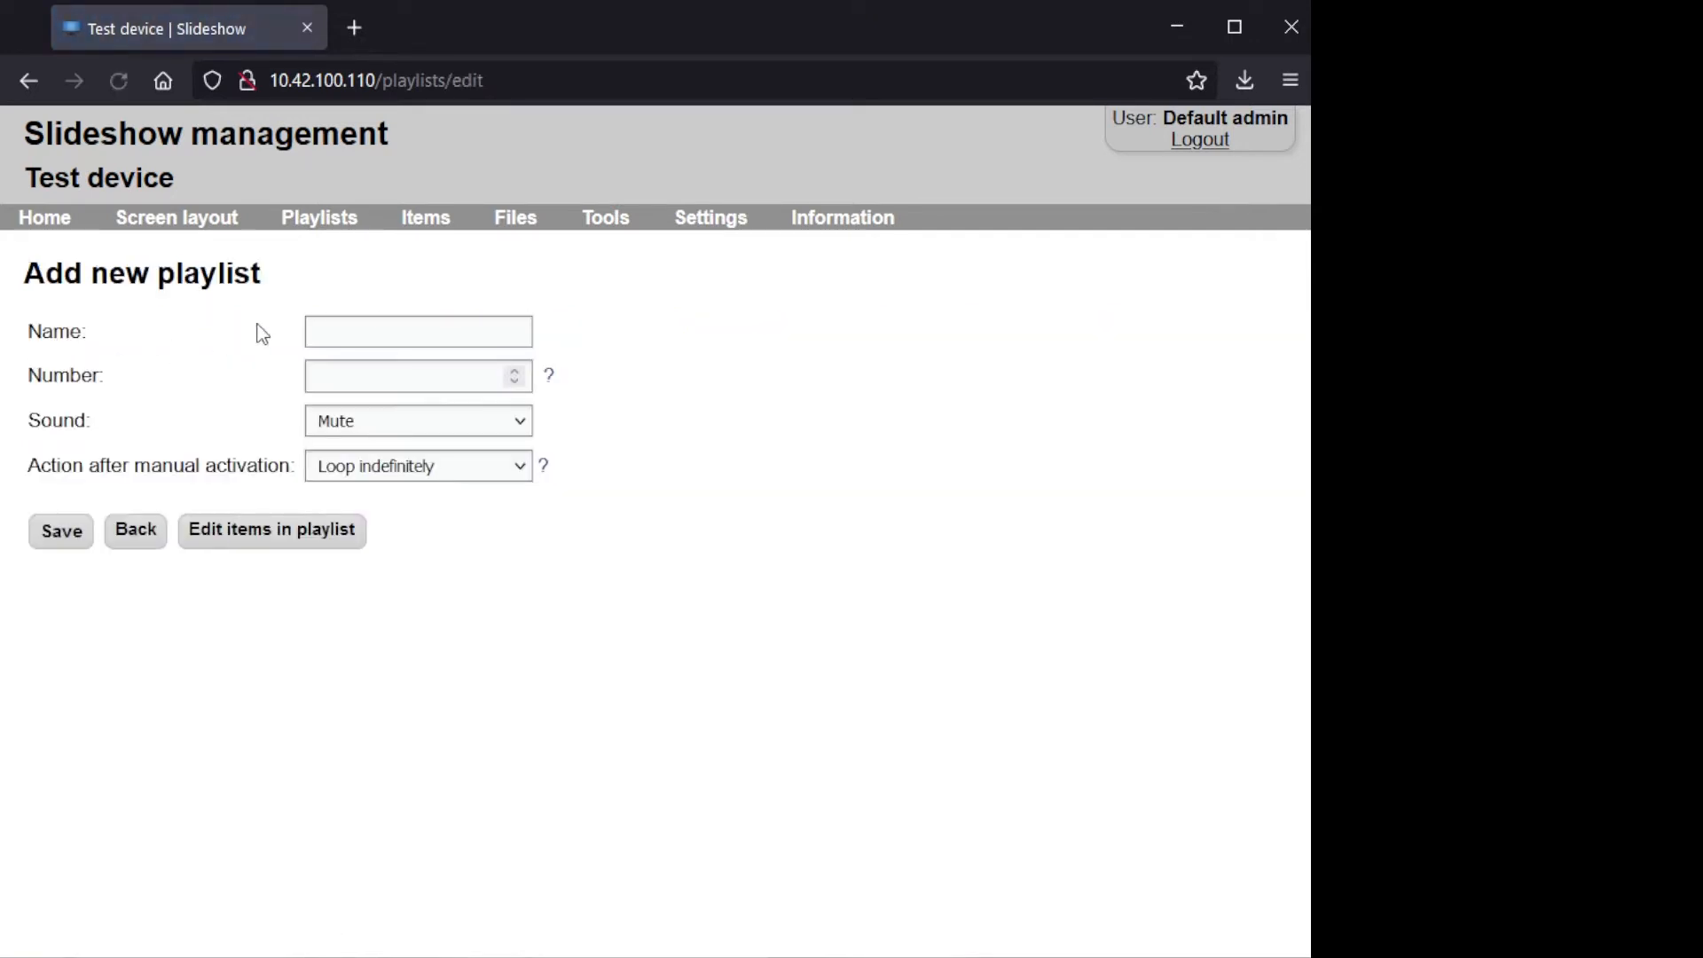
{"action": "type", "text": "Vide"}
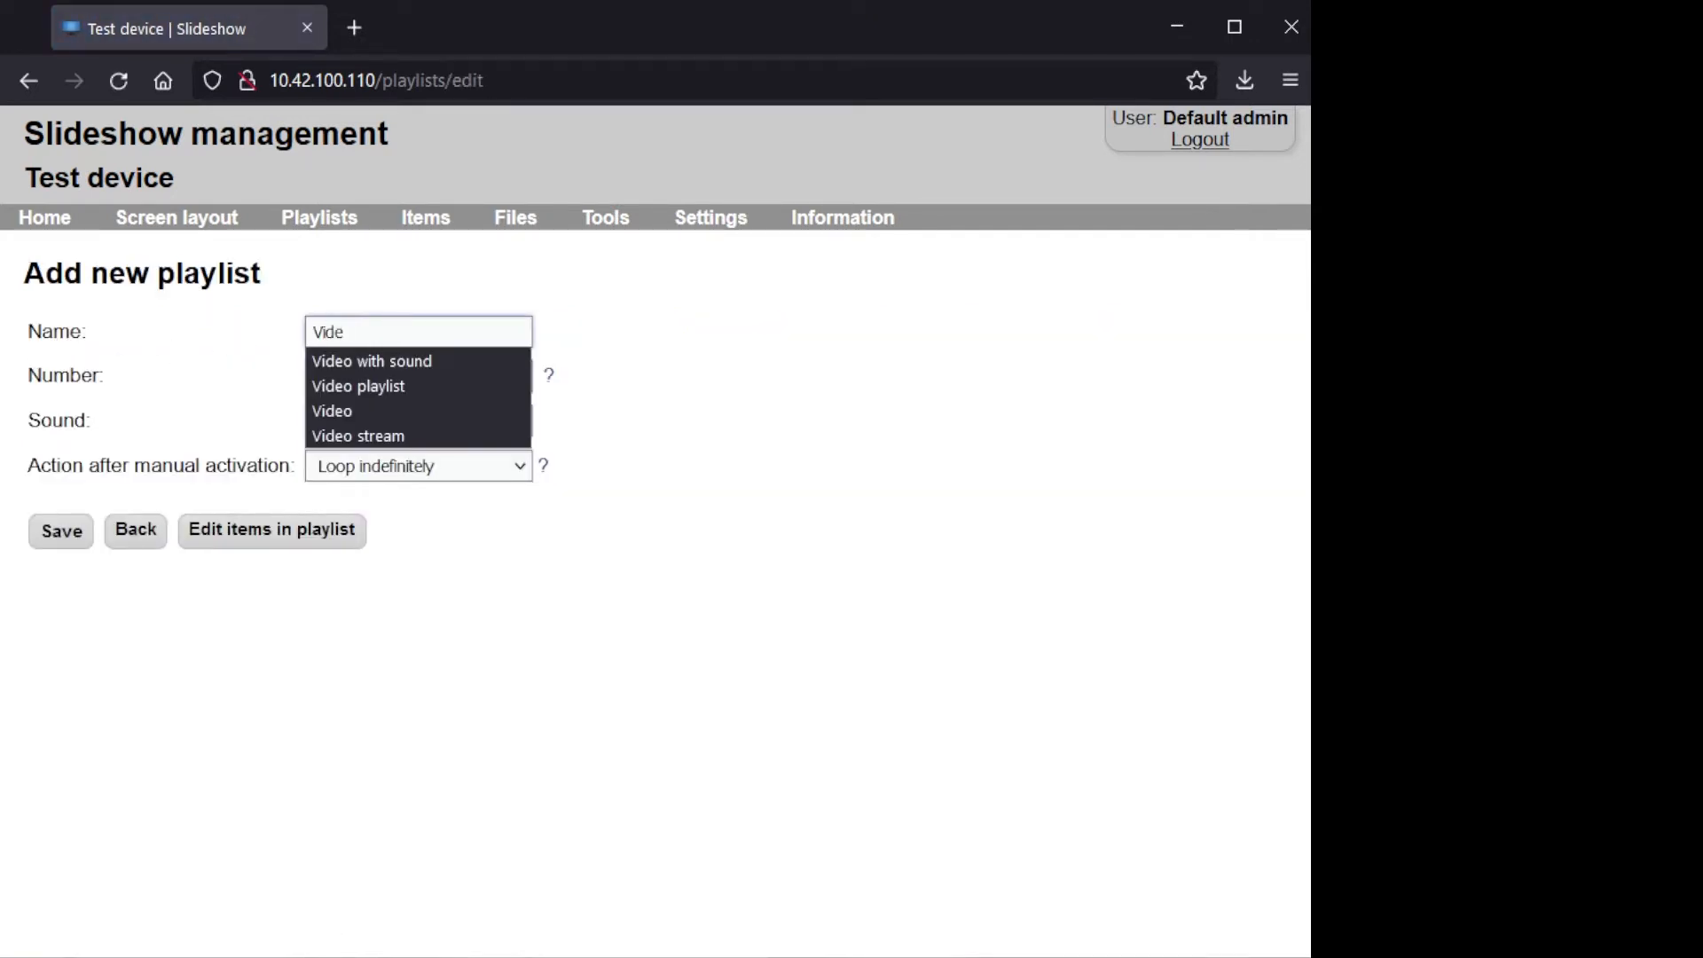
{"action": "left_click", "coordinate": [358, 386]}
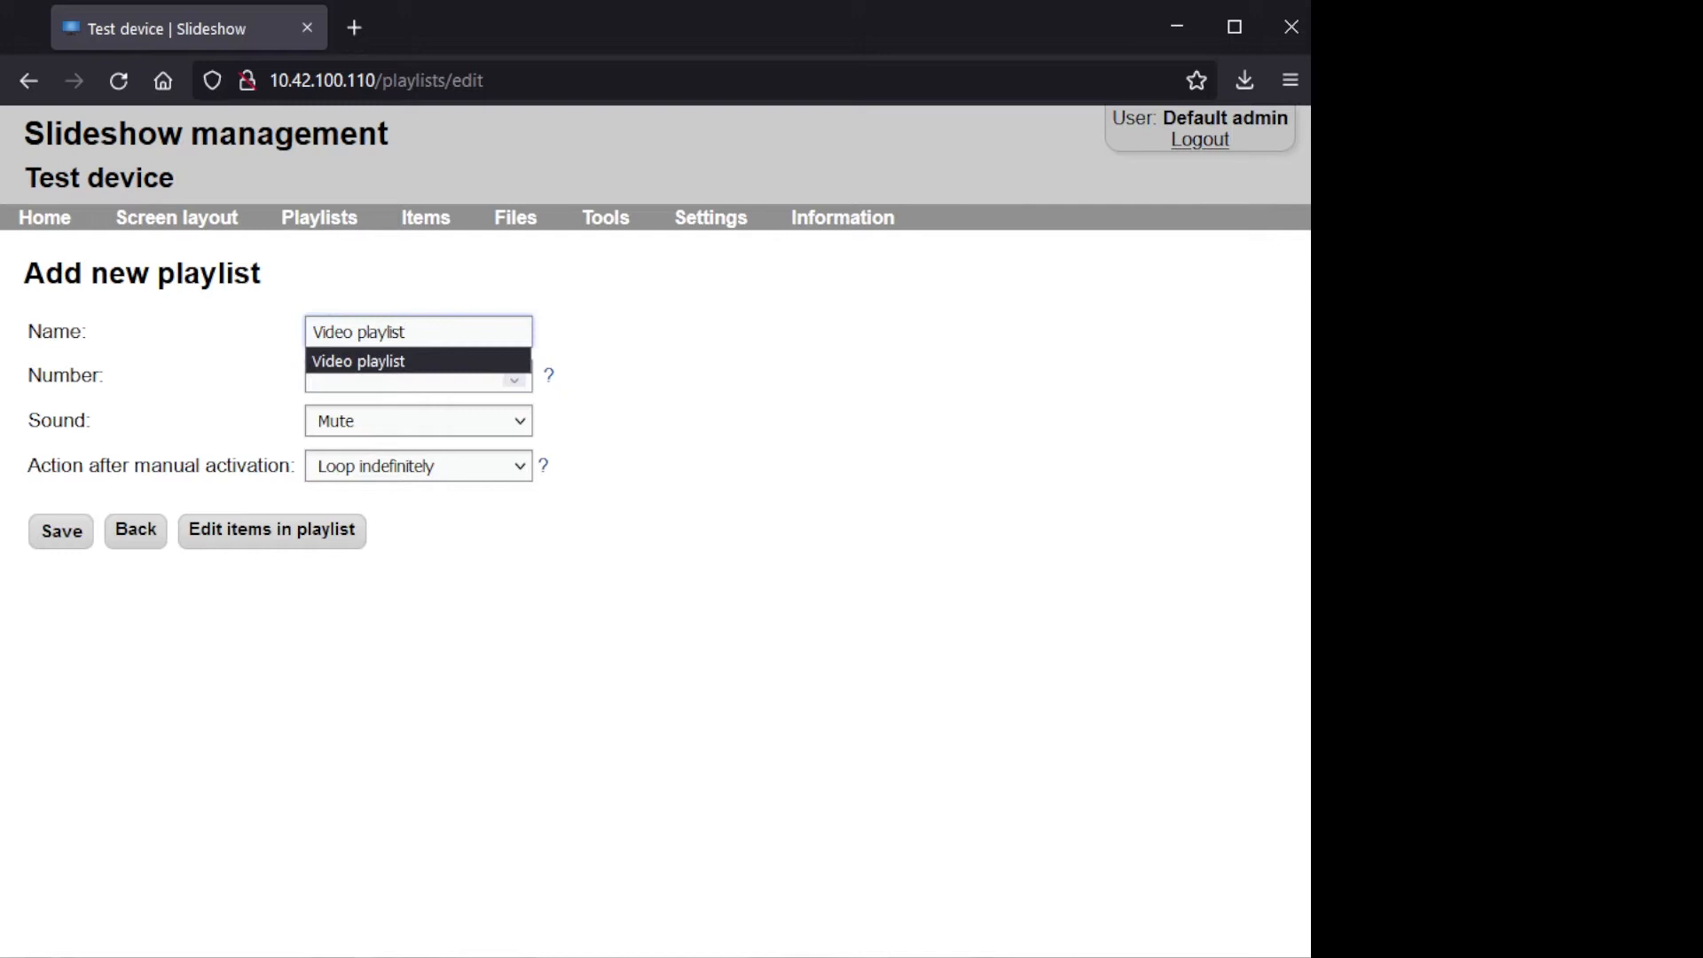
{"action": "left_click", "coordinate": [417, 420]}
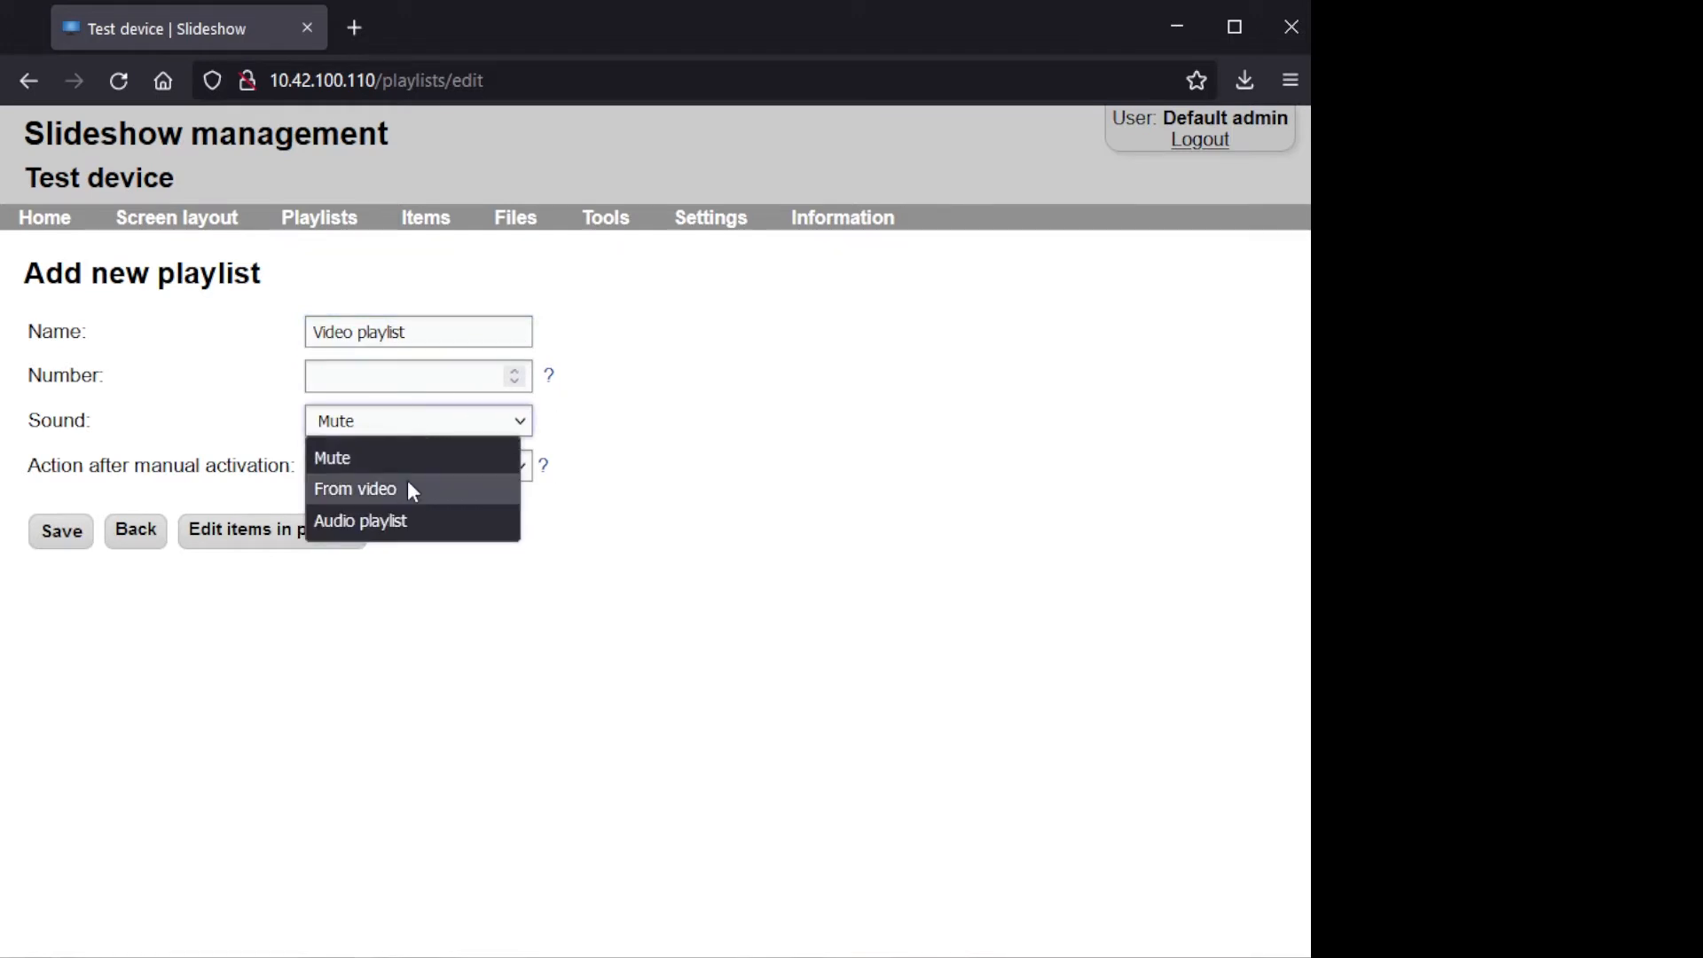
{"action": "left_click", "coordinate": [354, 489]}
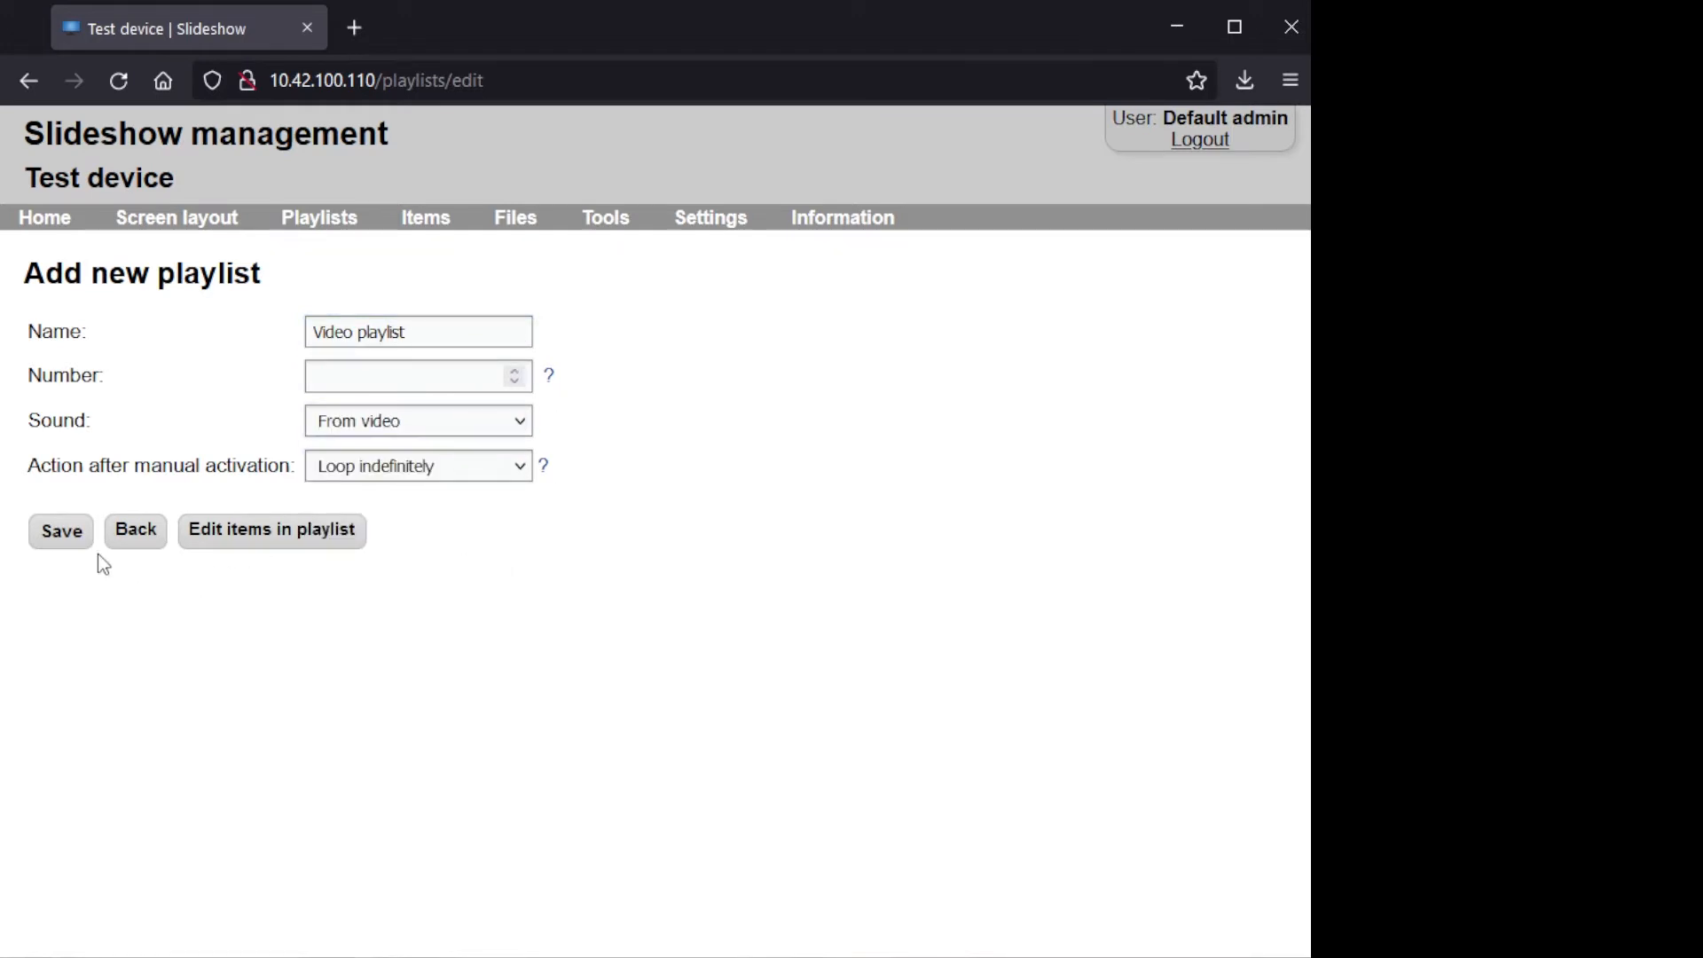
{"action": "left_click", "coordinate": [272, 530]}
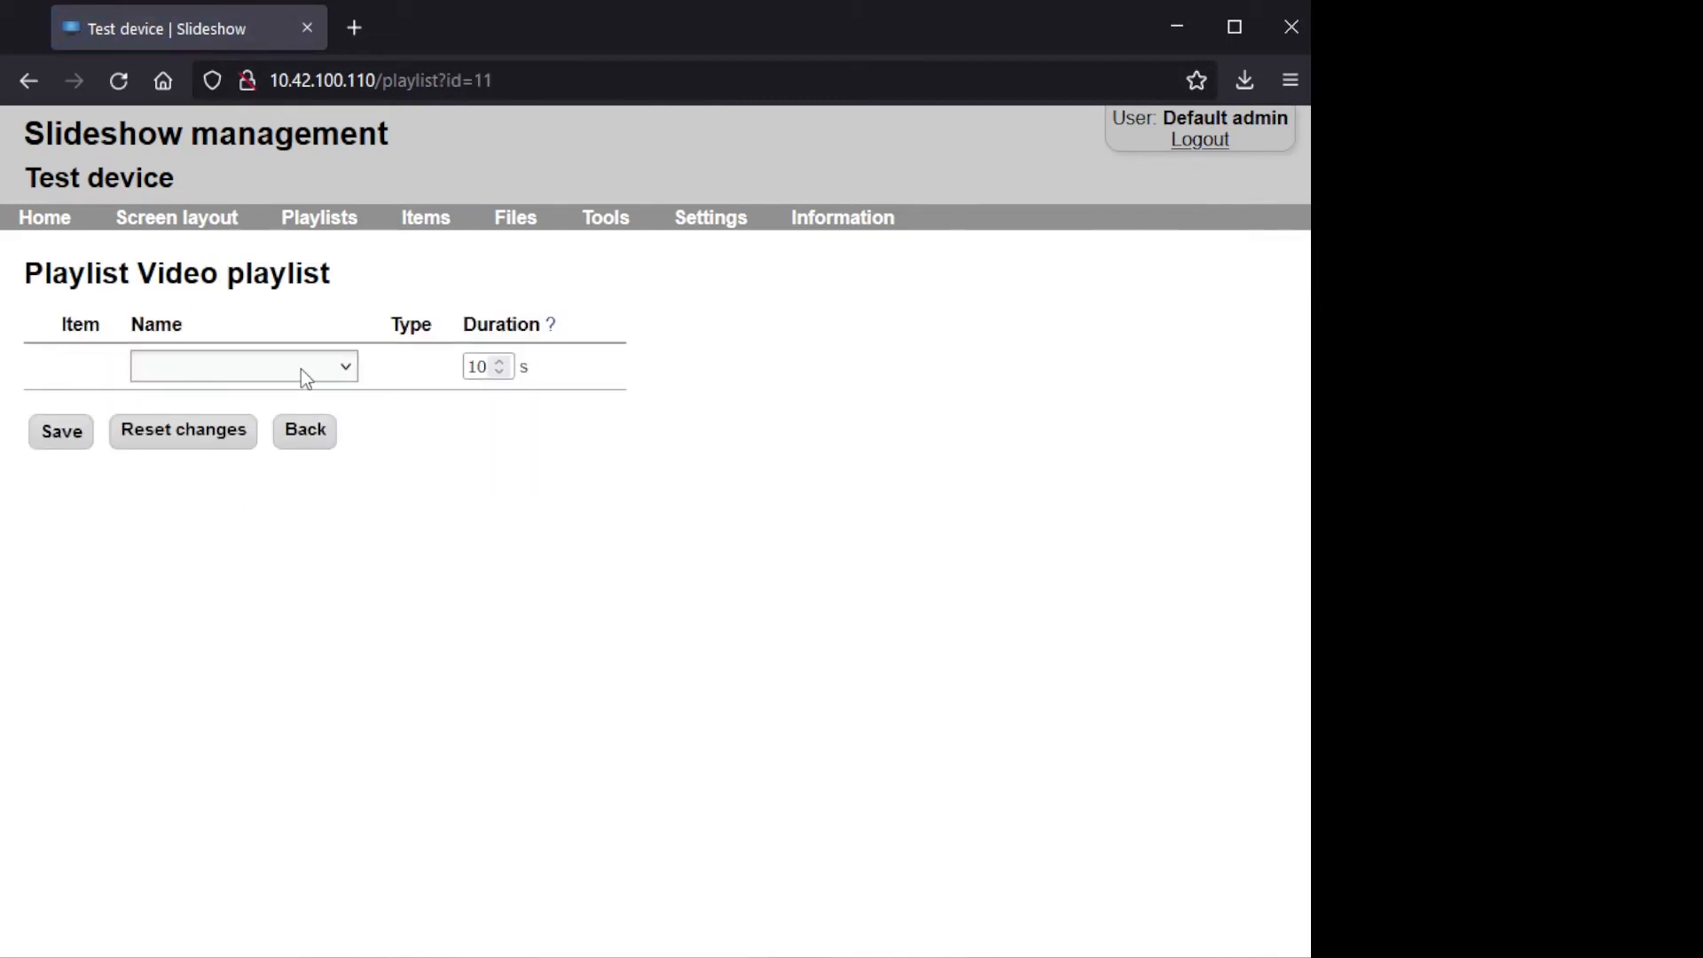
- Add 'Youtube video' as the playlist's first item and save
{"action": "left_click", "coordinate": [242, 366]}
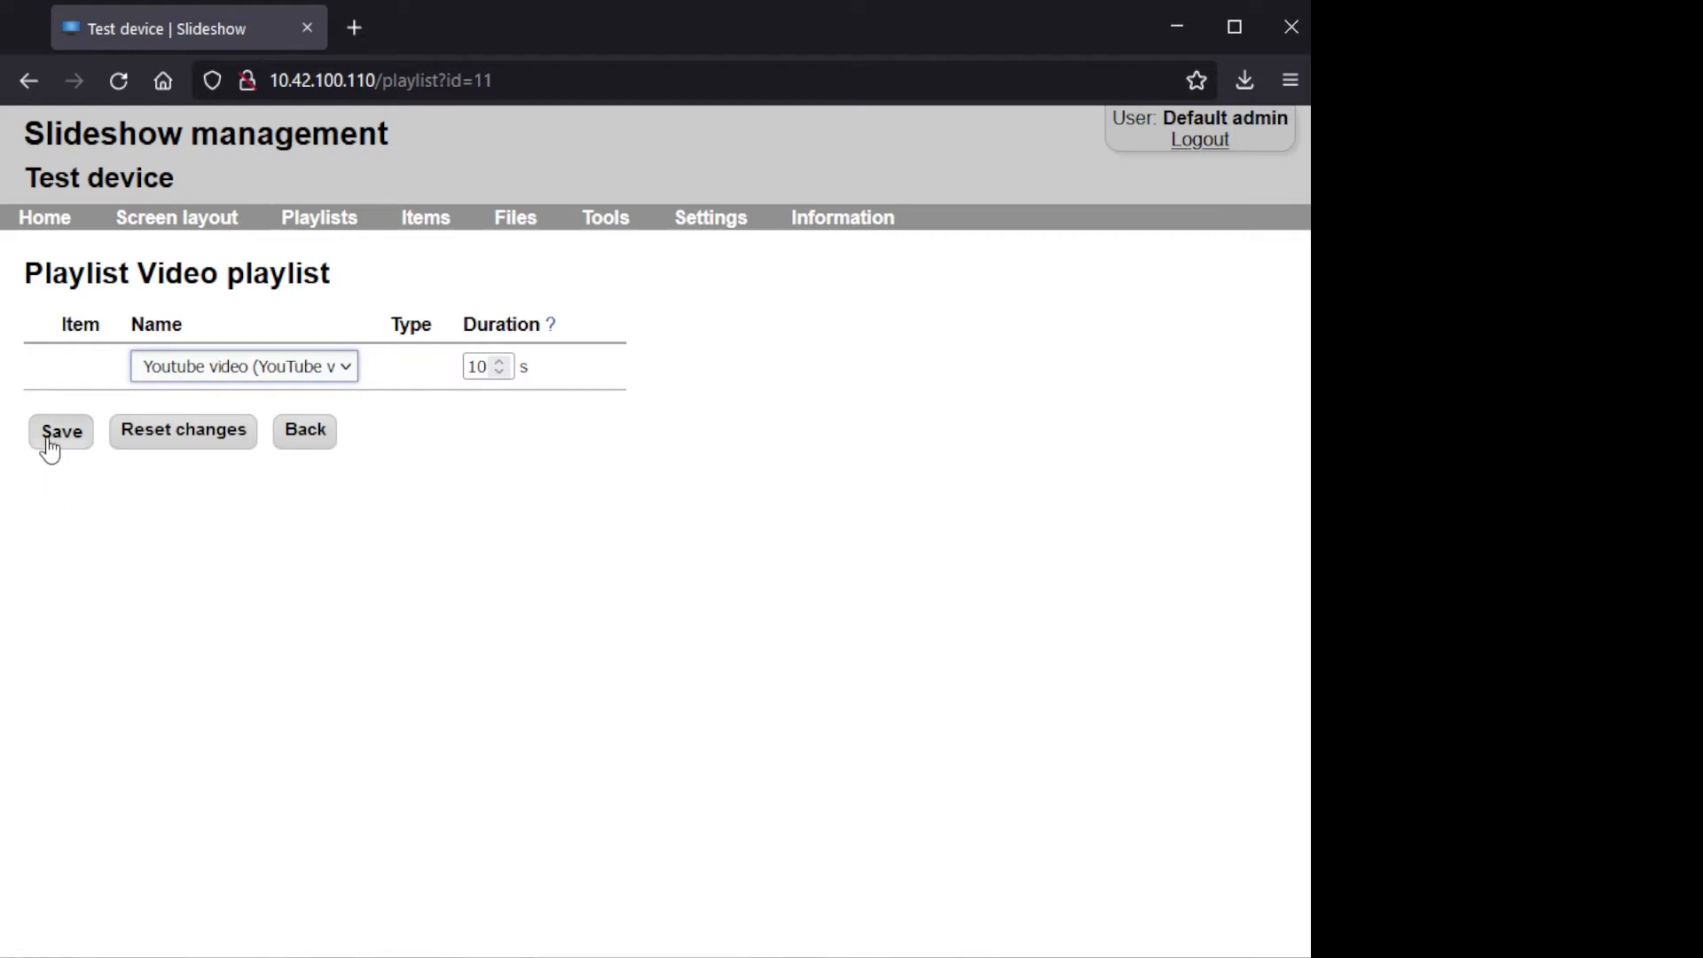
{"action": "left_click", "coordinate": [61, 431]}
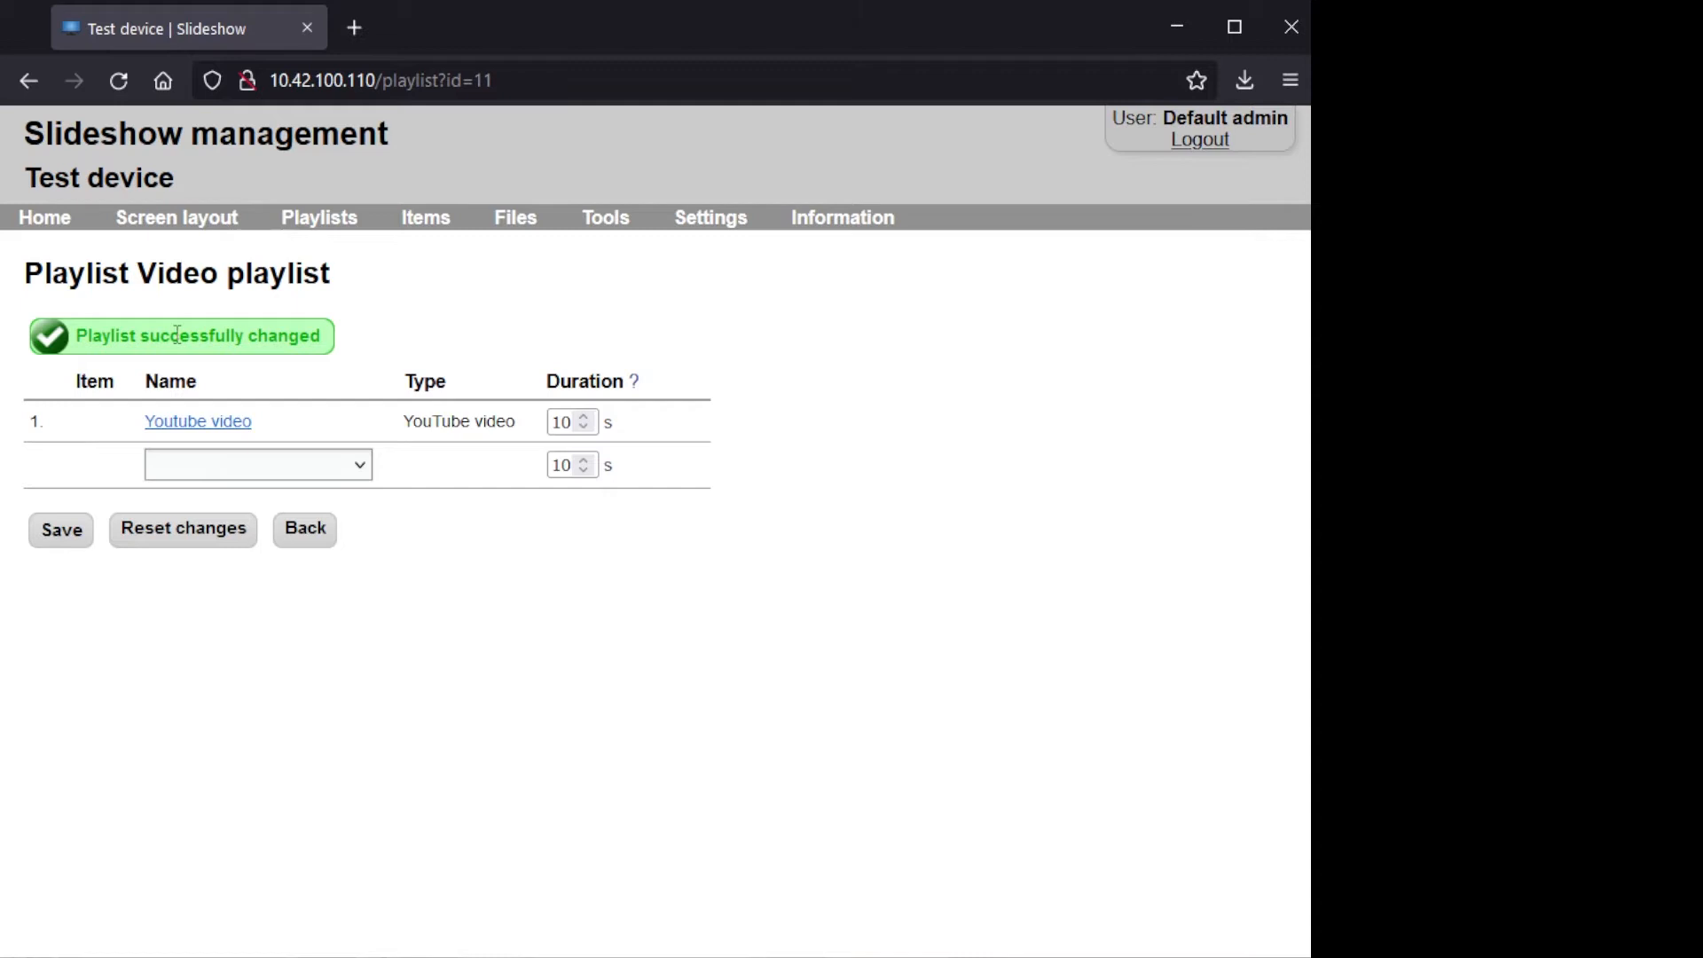
- Edit the Default screen layout and open the Whole screen panel's attributes
{"action": "left_click", "coordinate": [176, 217]}
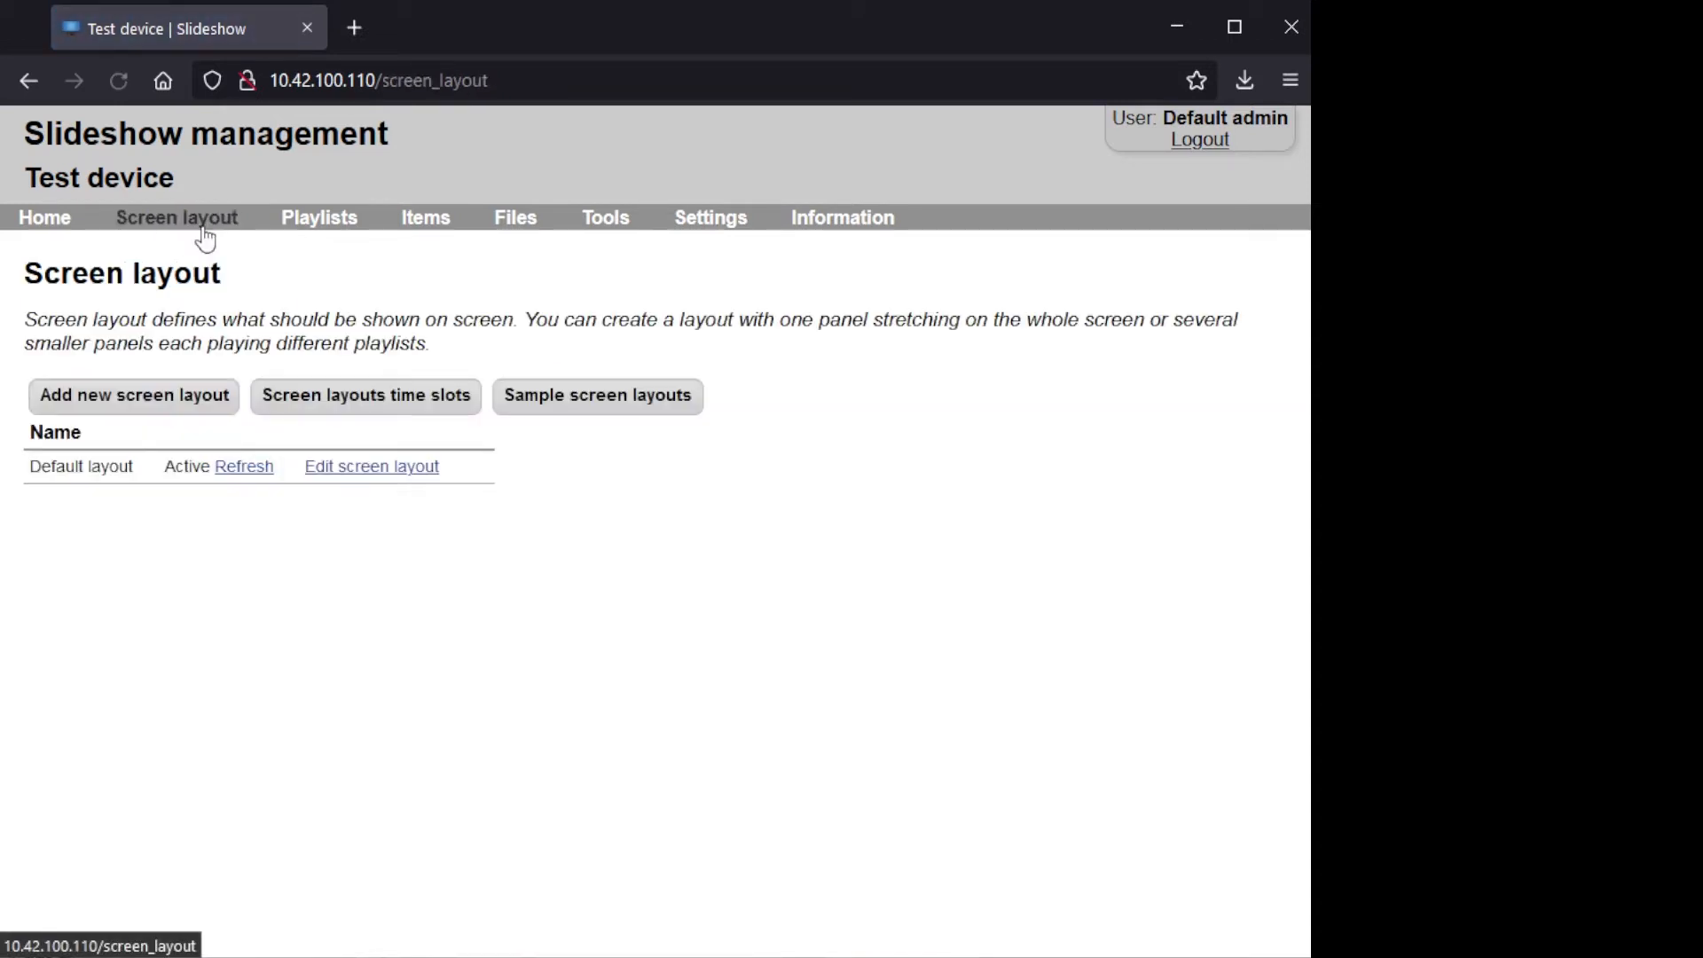
{"action": "left_click", "coordinate": [372, 466]}
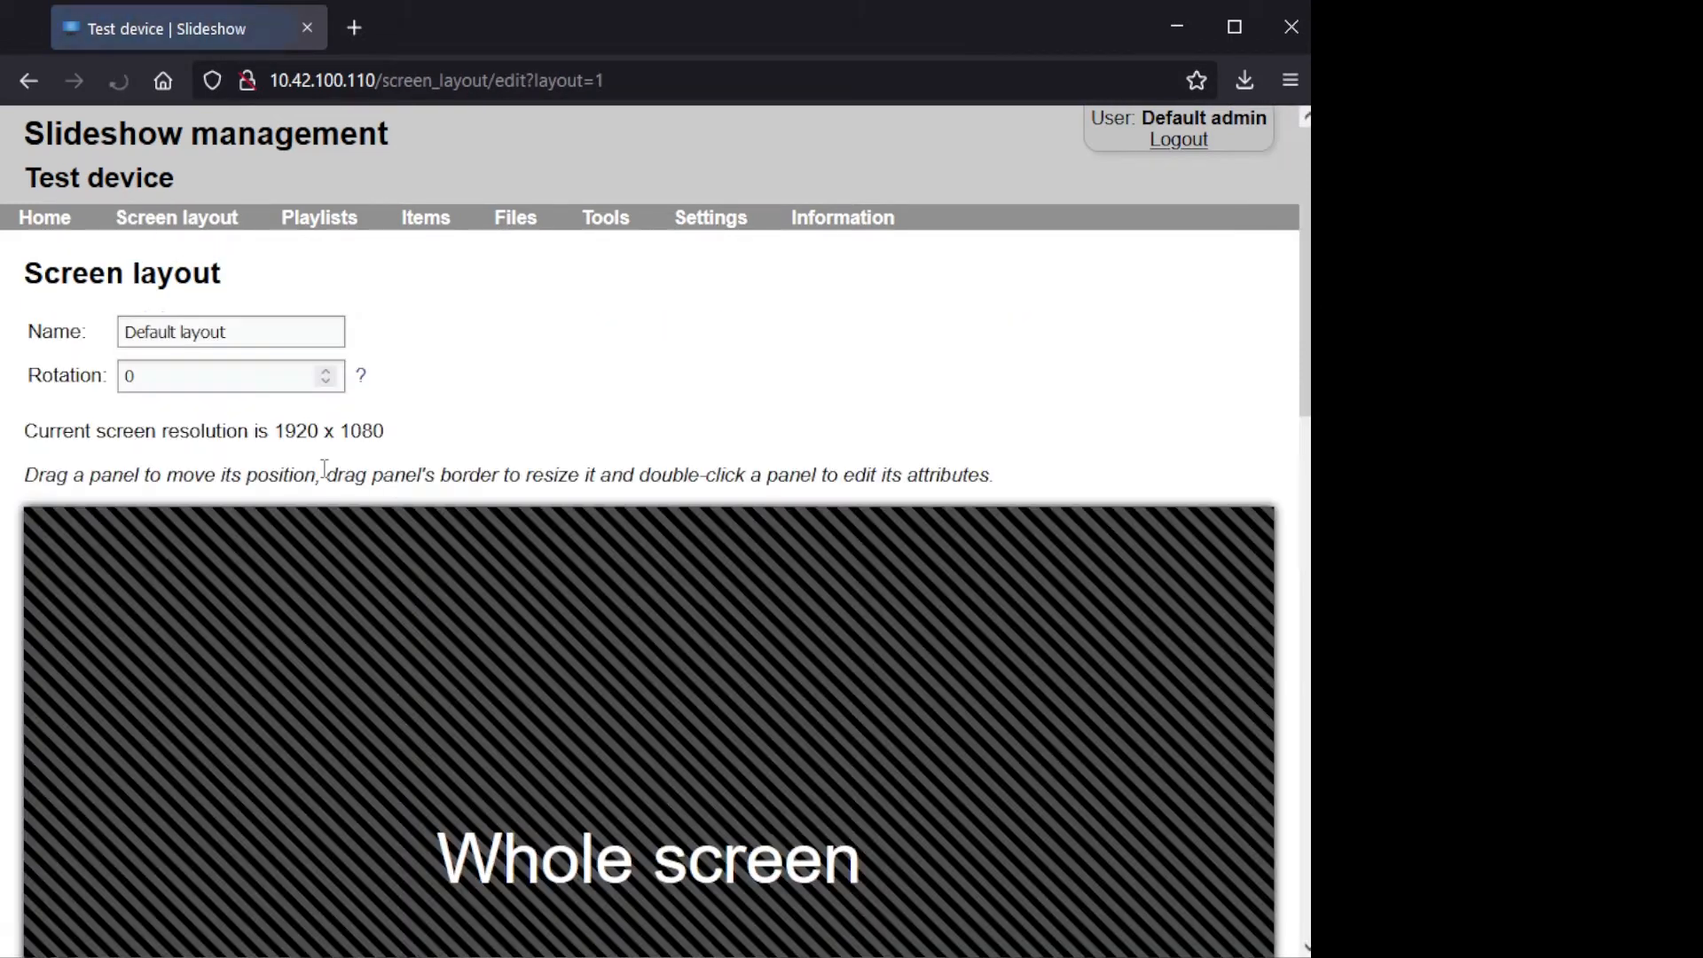
{"action": "scroll", "scroll_direction": "down", "scroll_amount": 3}
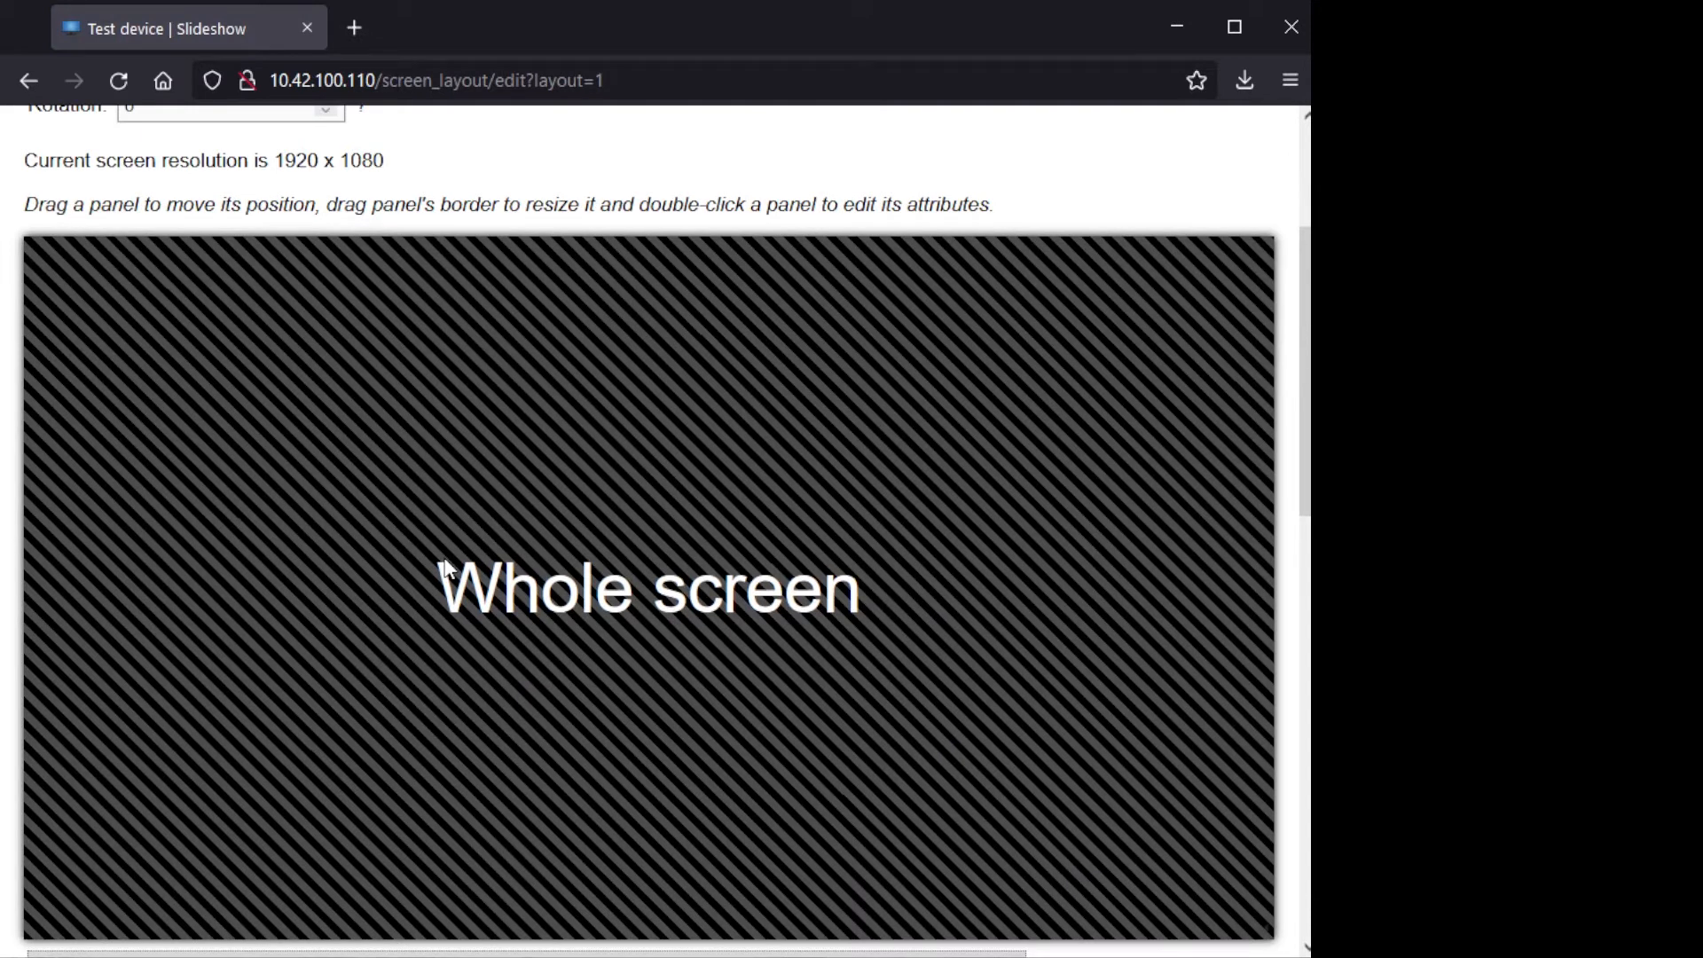
{"action": "double_click", "coordinate": [648, 589]}
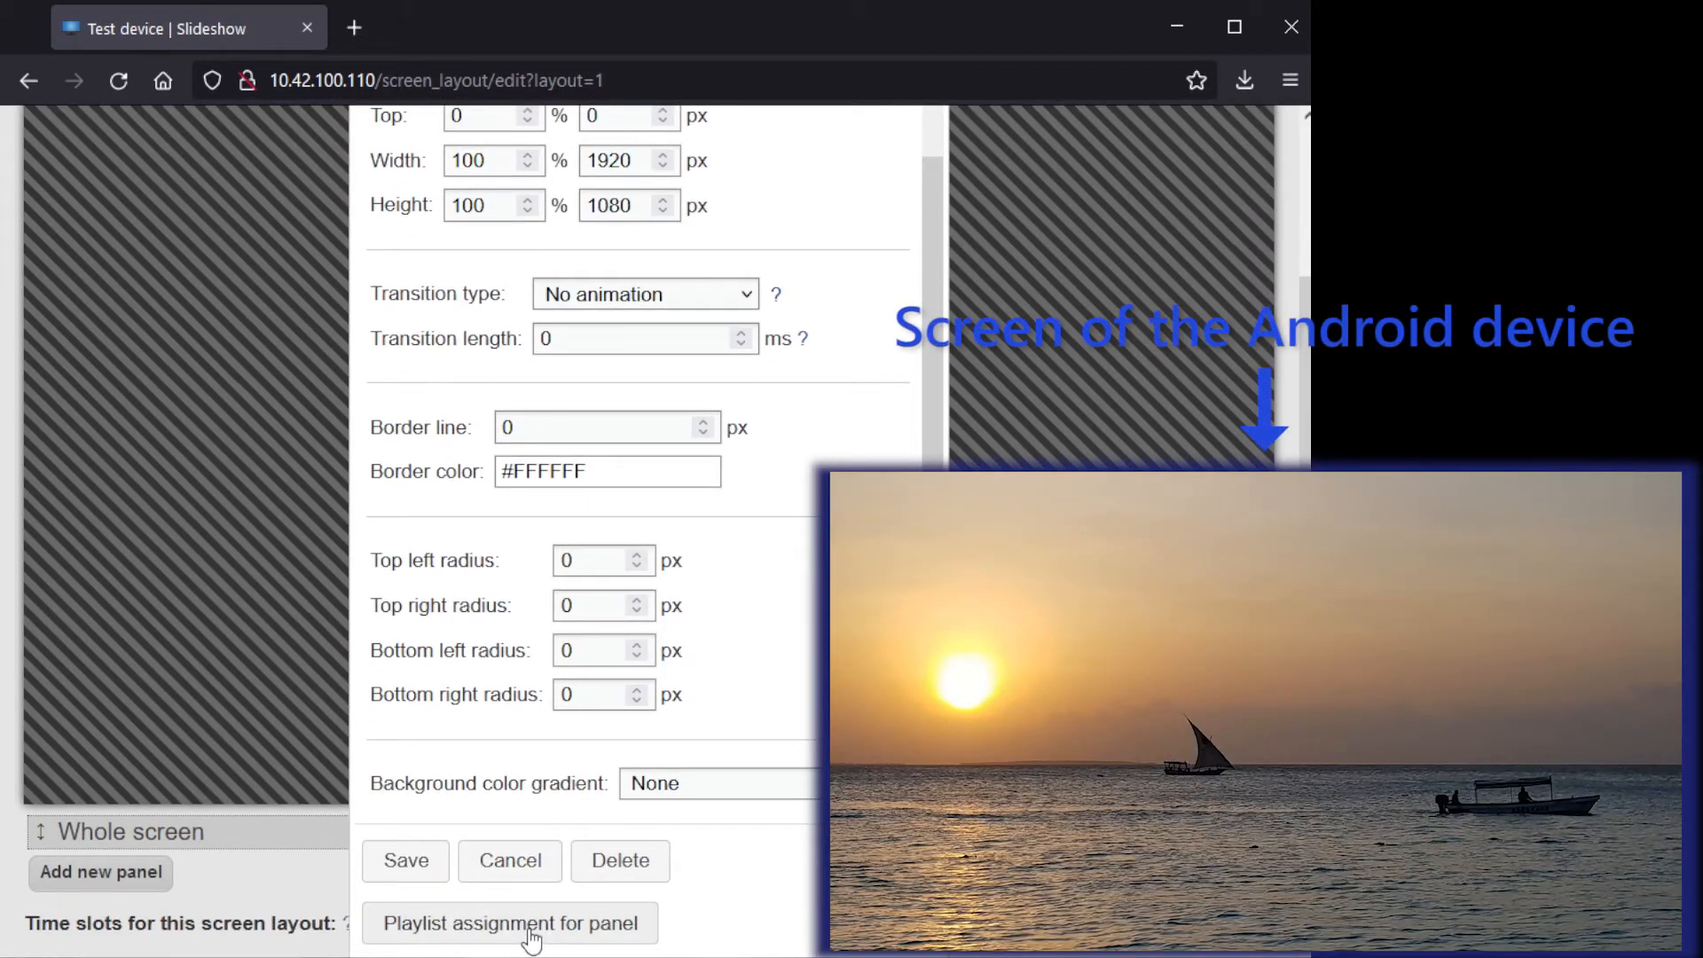
- Set all time slots of the Whole screen panel to 'Video playlist' and save
{"action": "left_click", "coordinate": [509, 923]}
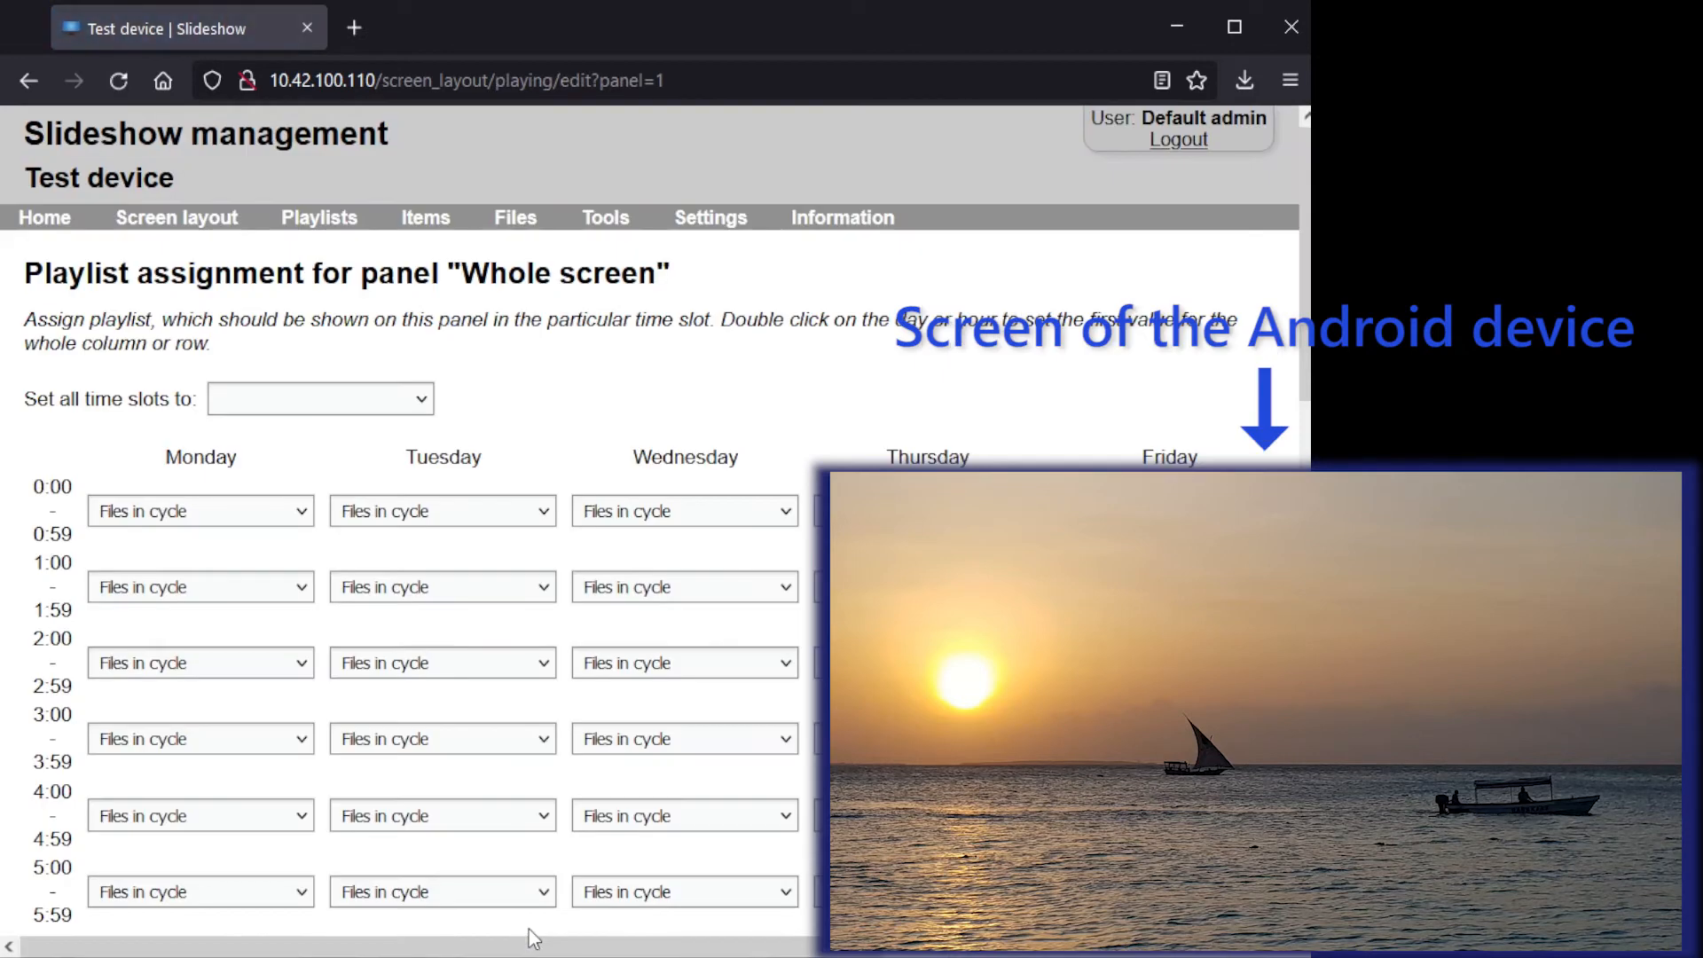
{"action": "left_click", "coordinate": [319, 398]}
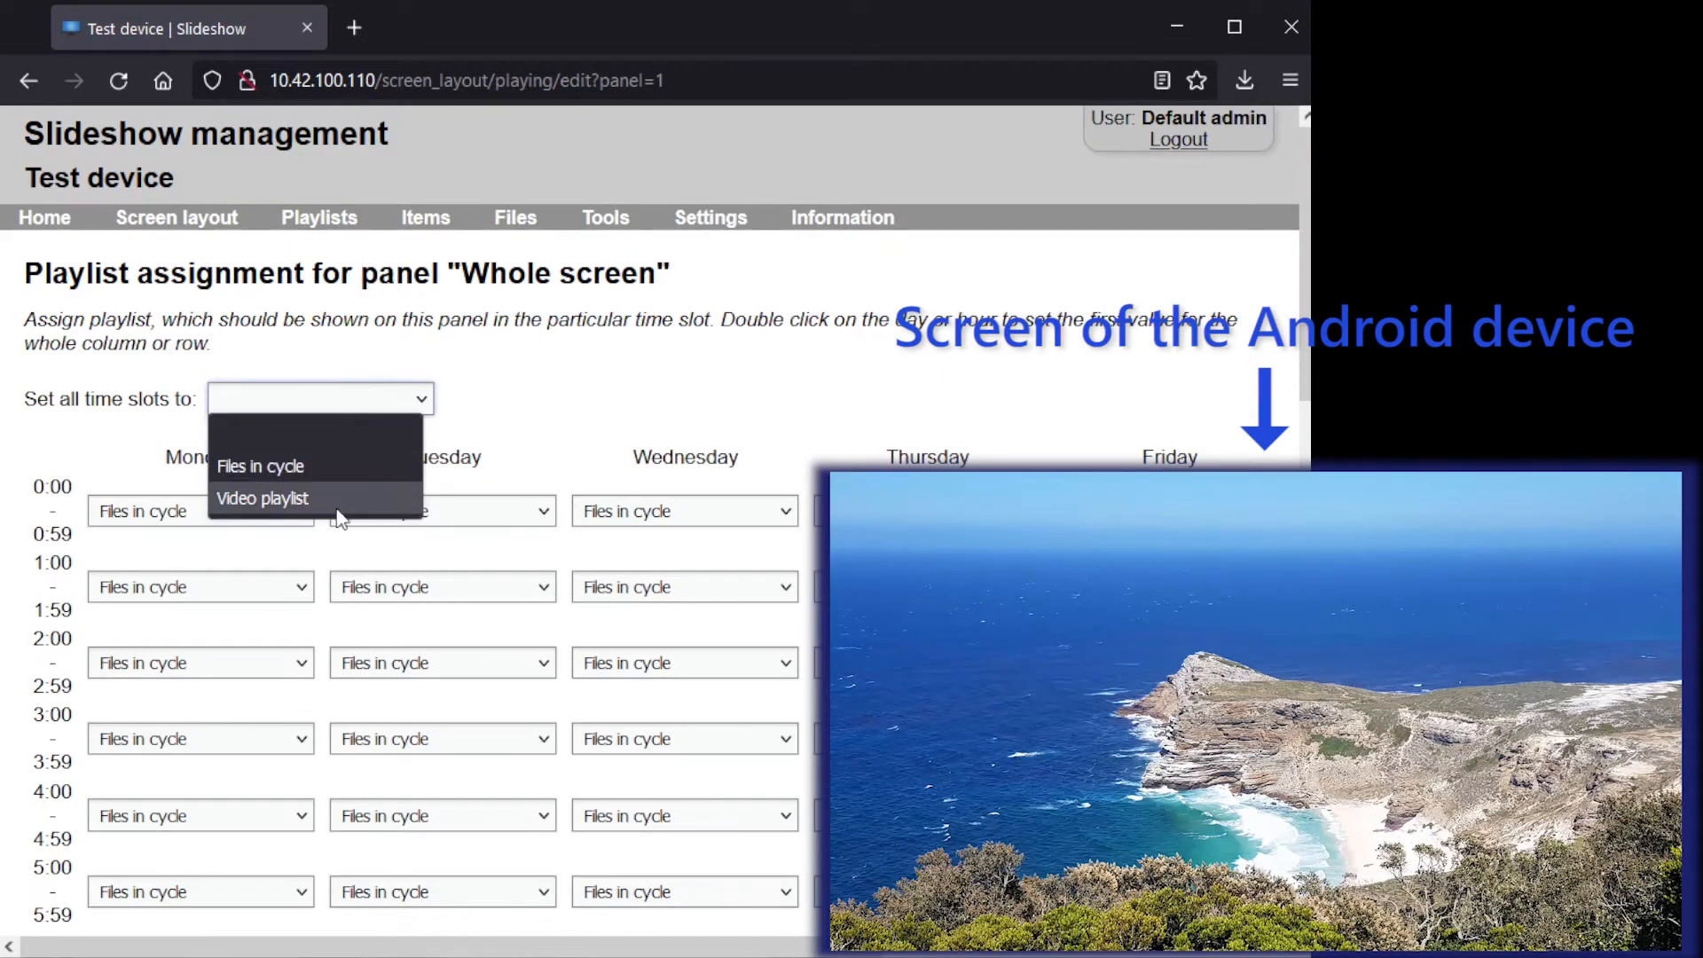
{"action": "left_click", "coordinate": [261, 497]}
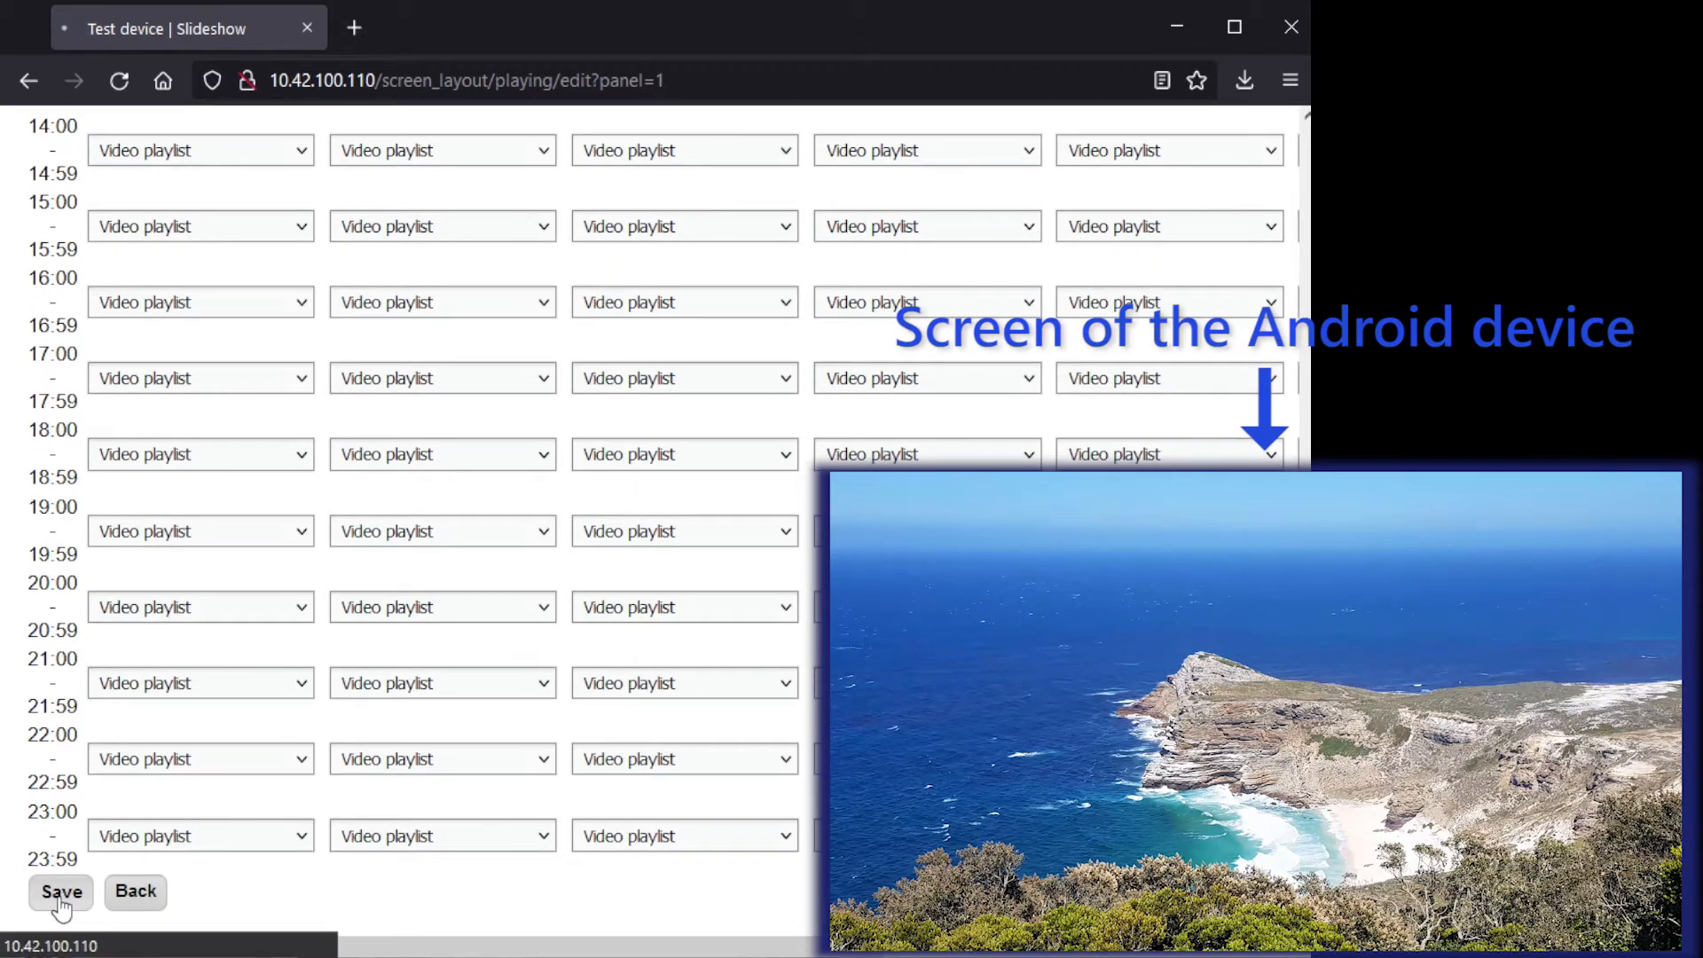
{"action": "left_click", "coordinate": [61, 891]}
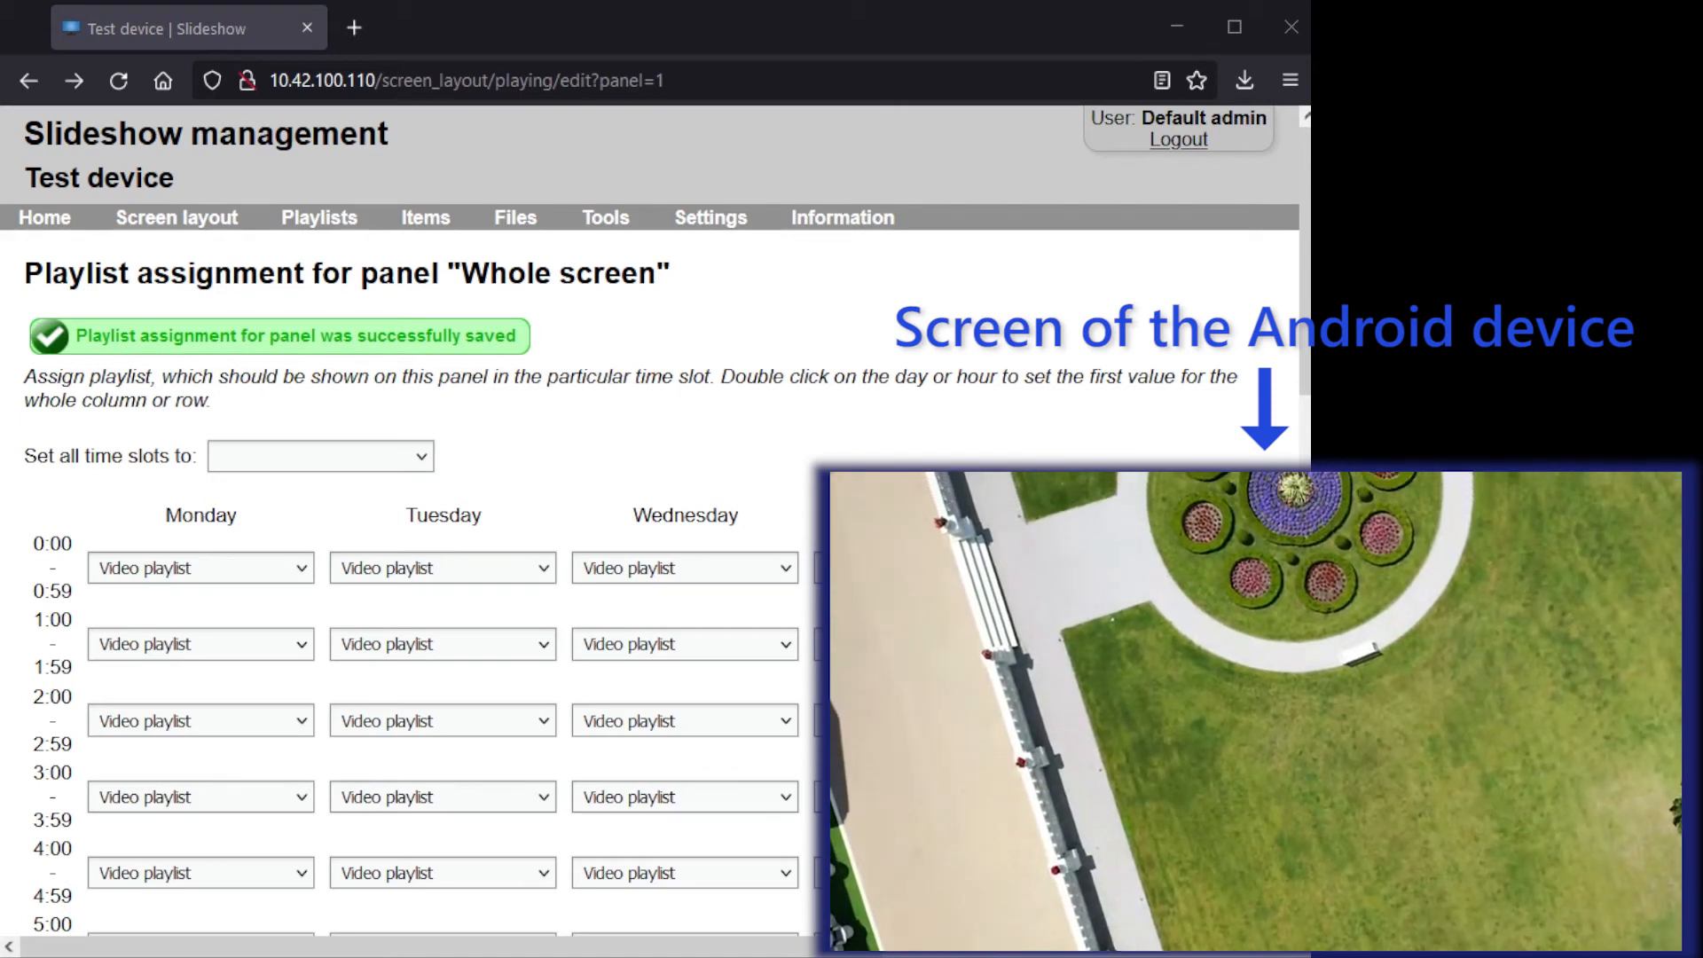
- Add 'All files' to Video playlist with a 5-second duration and save
{"action": "left_click", "coordinate": [318, 218]}
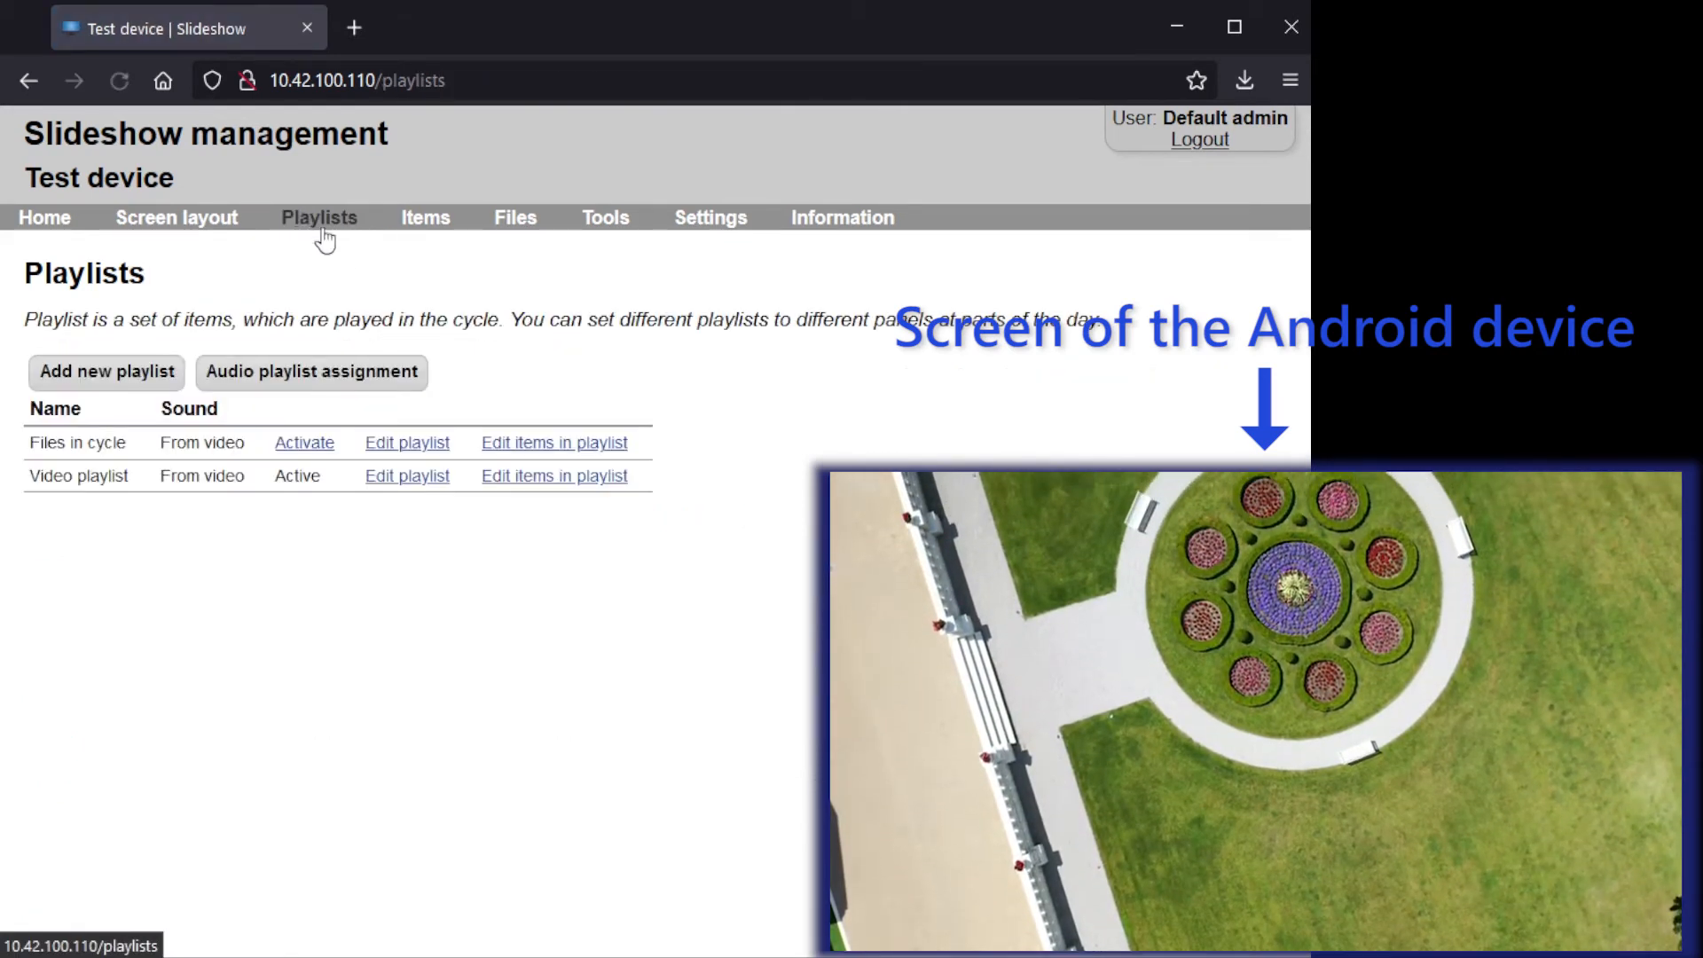
{"action": "left_click", "coordinate": [553, 476]}
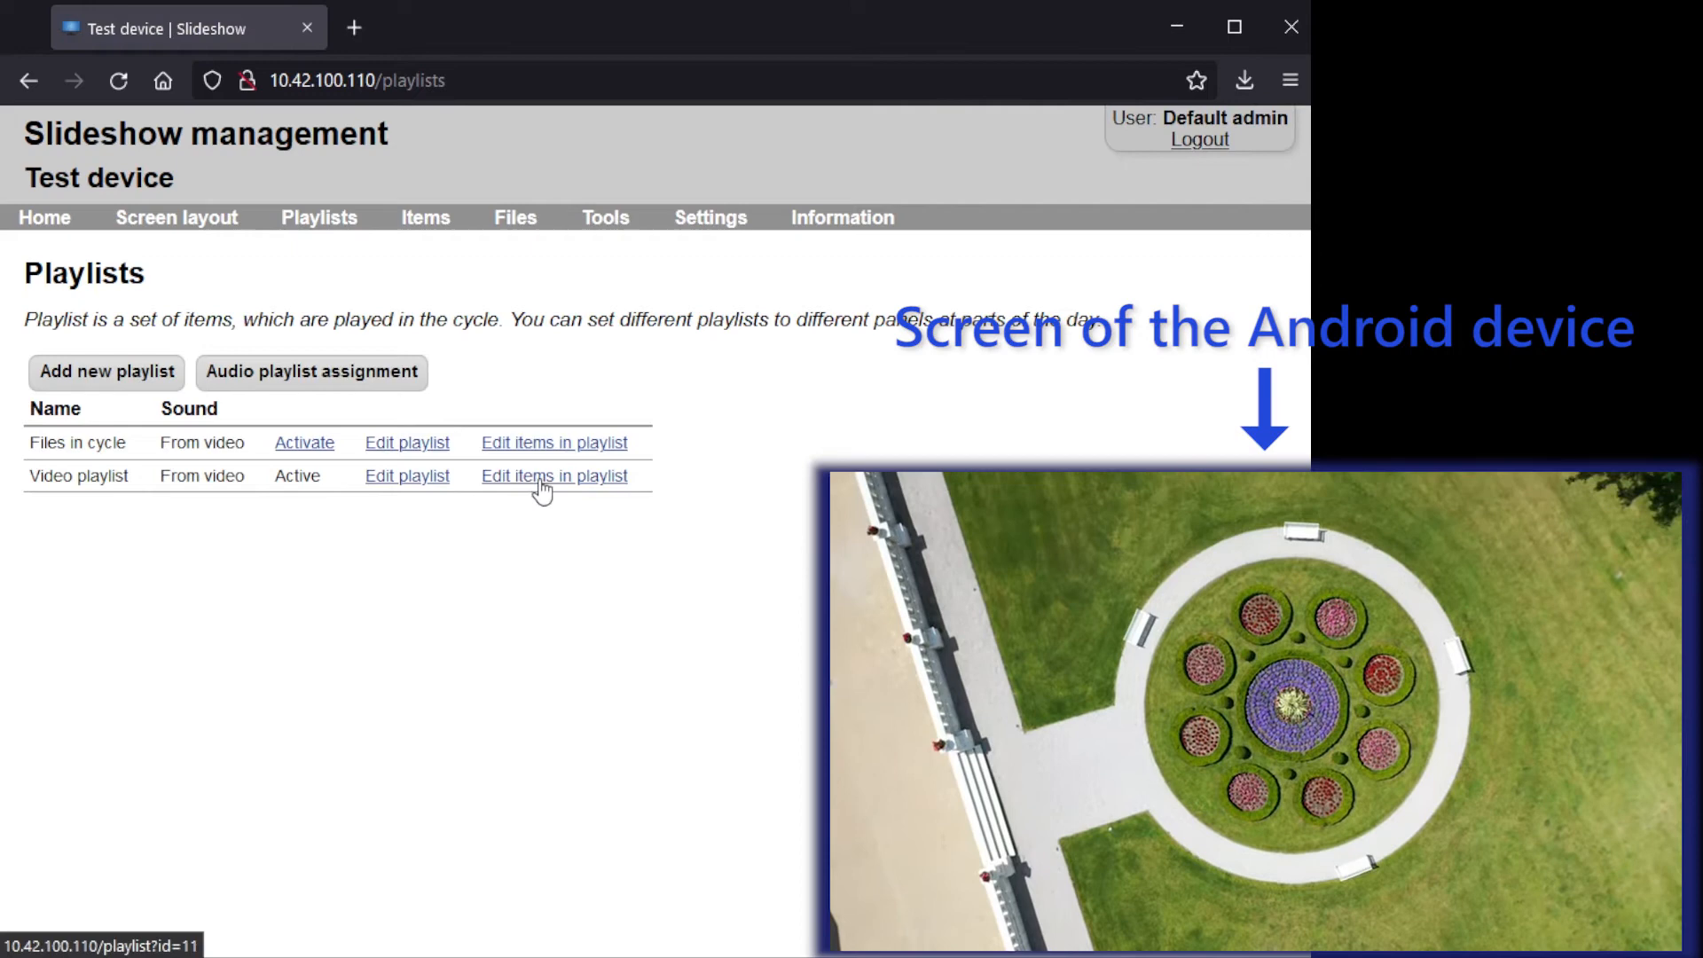
{"action": "left_click", "coordinate": [553, 476]}
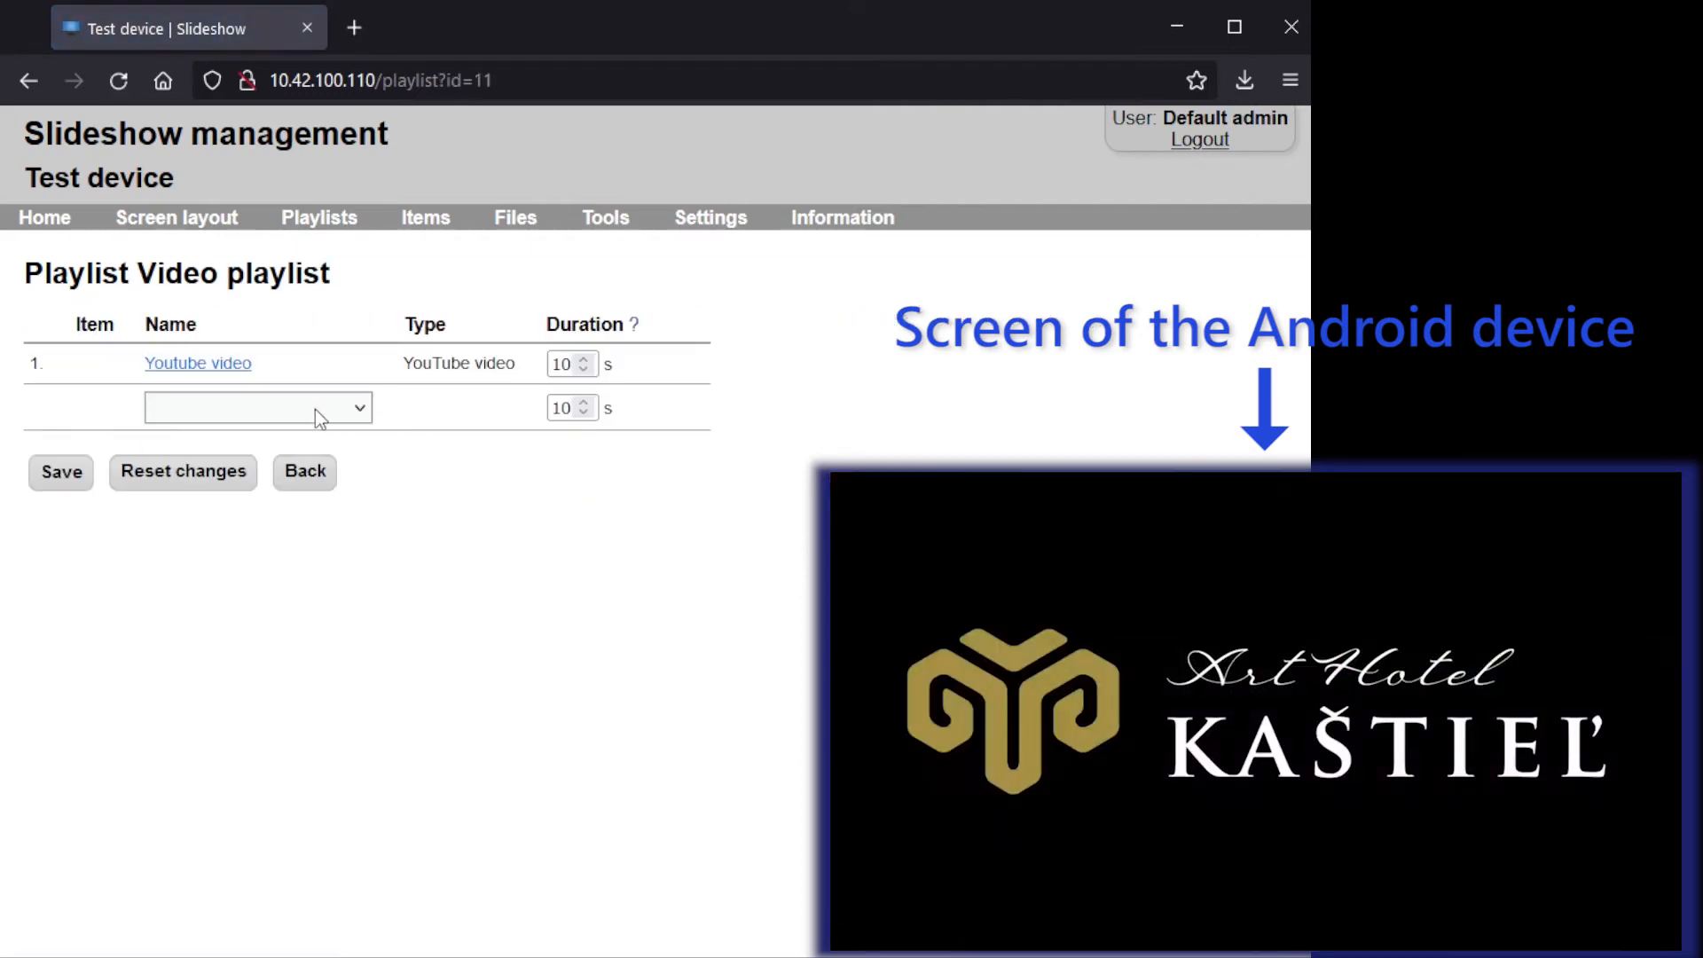
{"action": "left_click", "coordinate": [258, 407]}
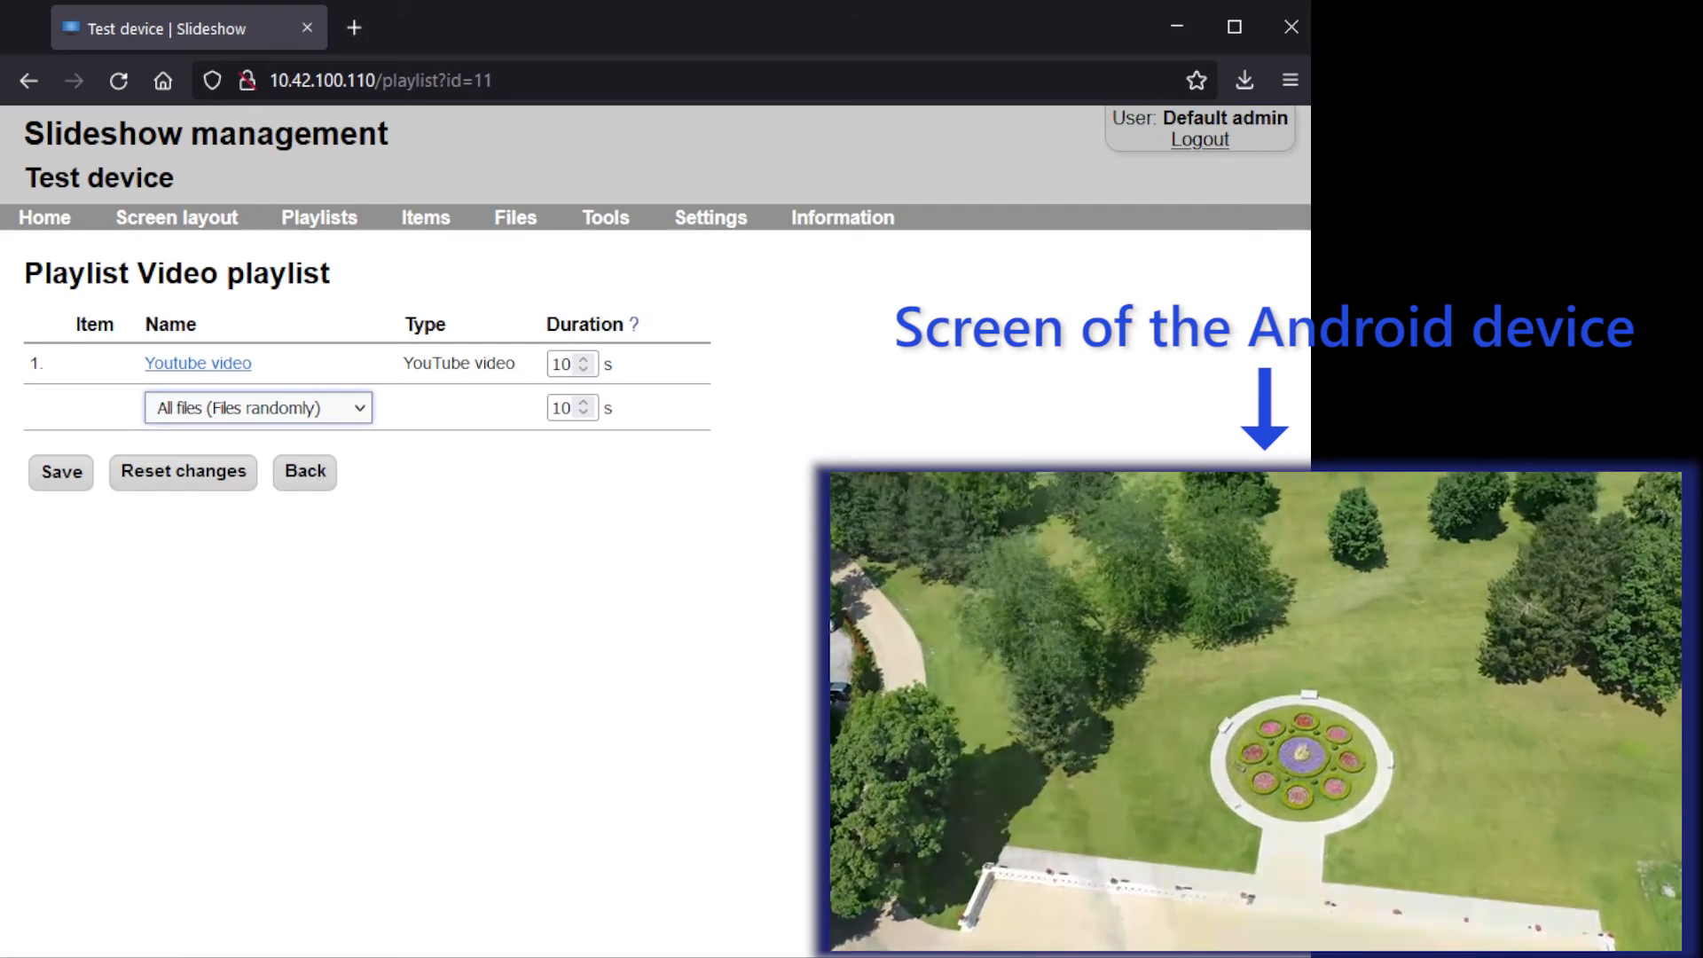
{"action": "left_click", "coordinate": [562, 407]}
{"action": "type", "text": "5"}
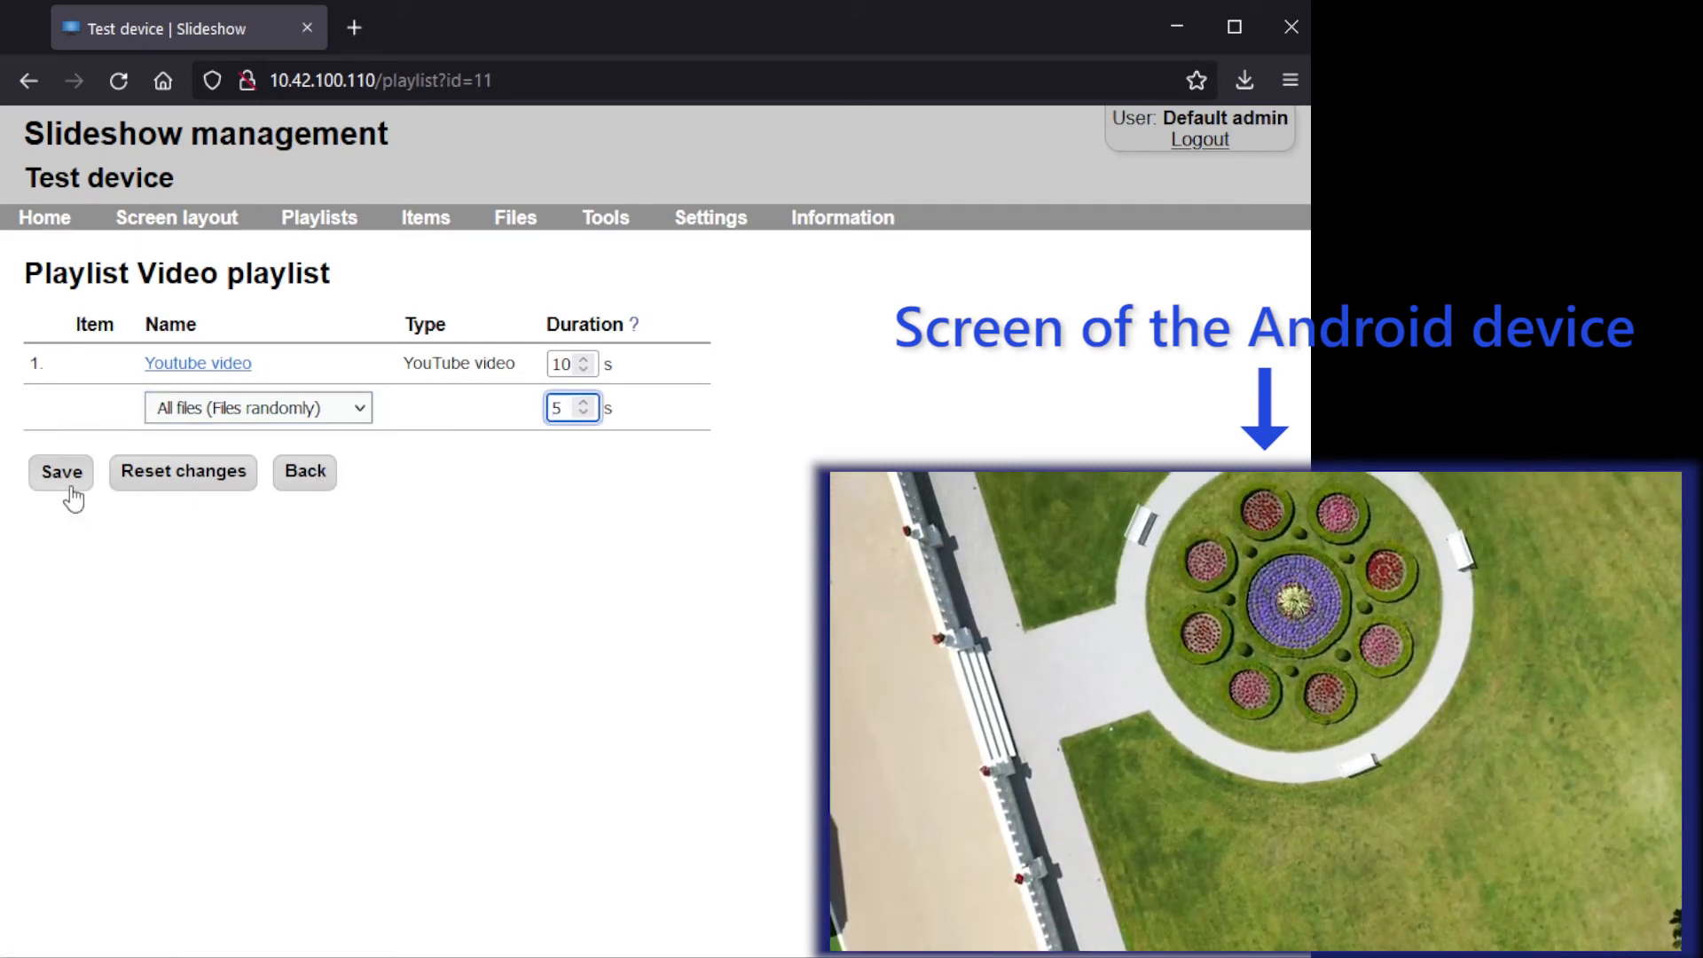
{"action": "left_click", "coordinate": [62, 471]}
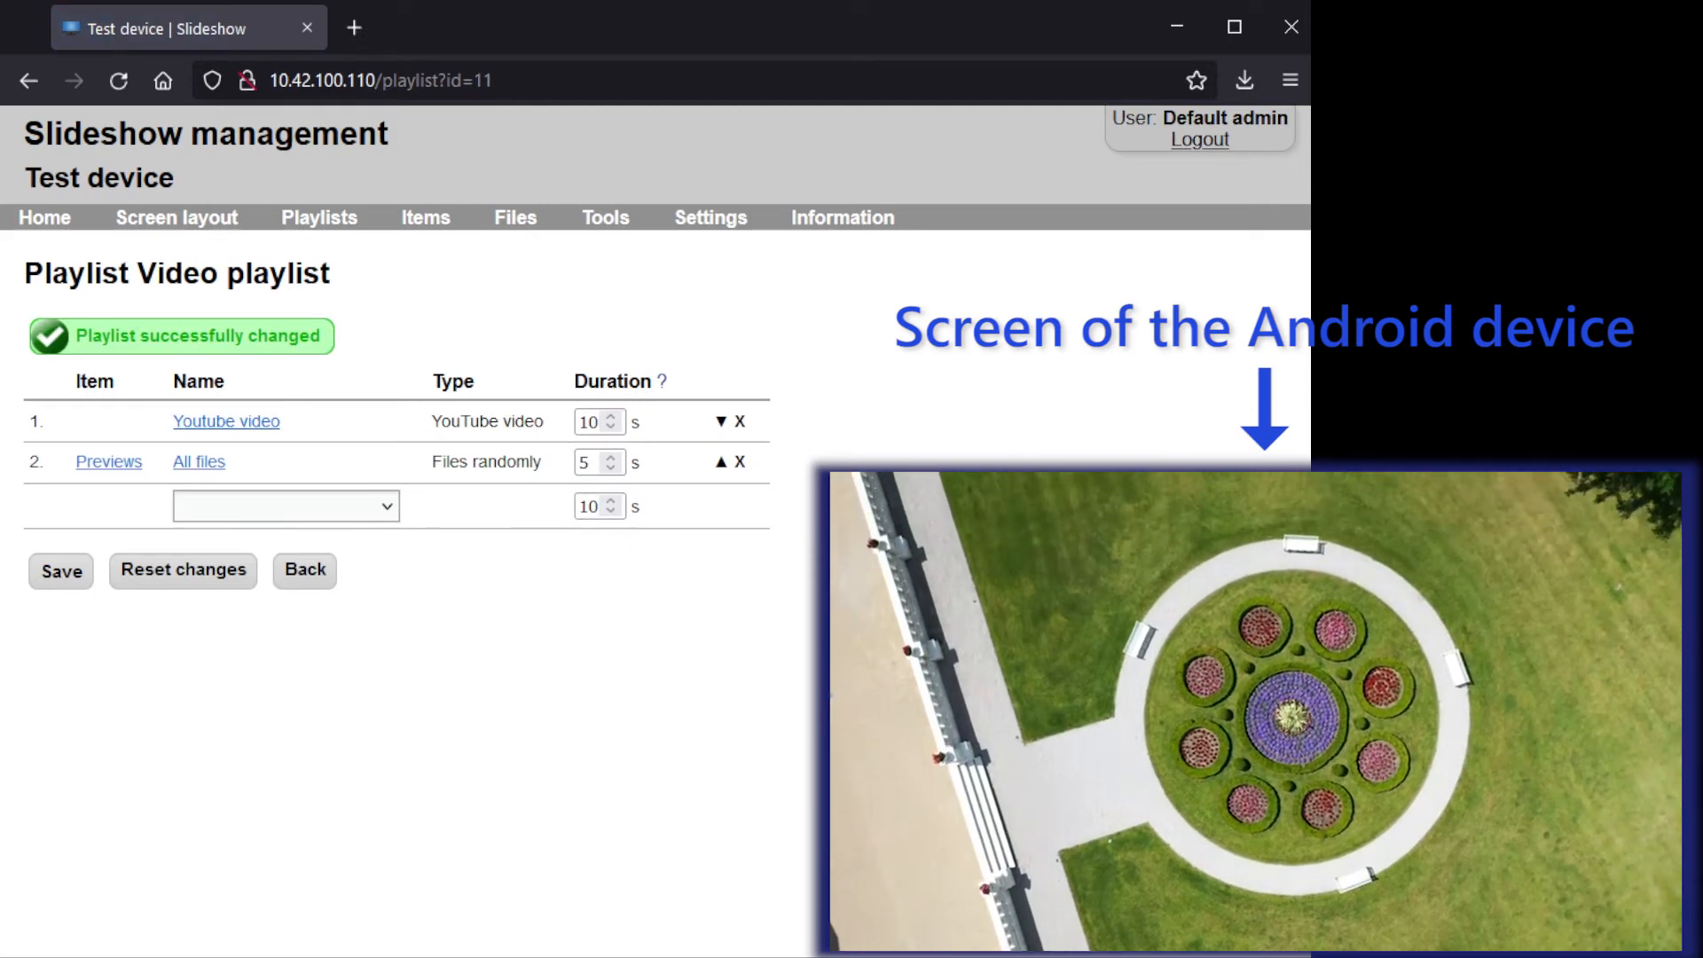